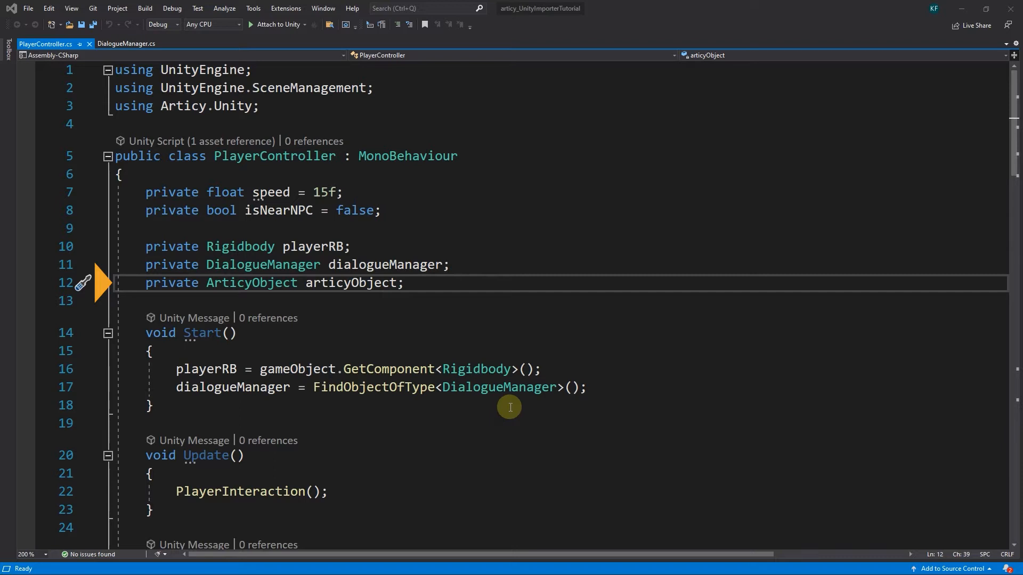
{"action": "mouse_move", "coordinate": [379, 316]}
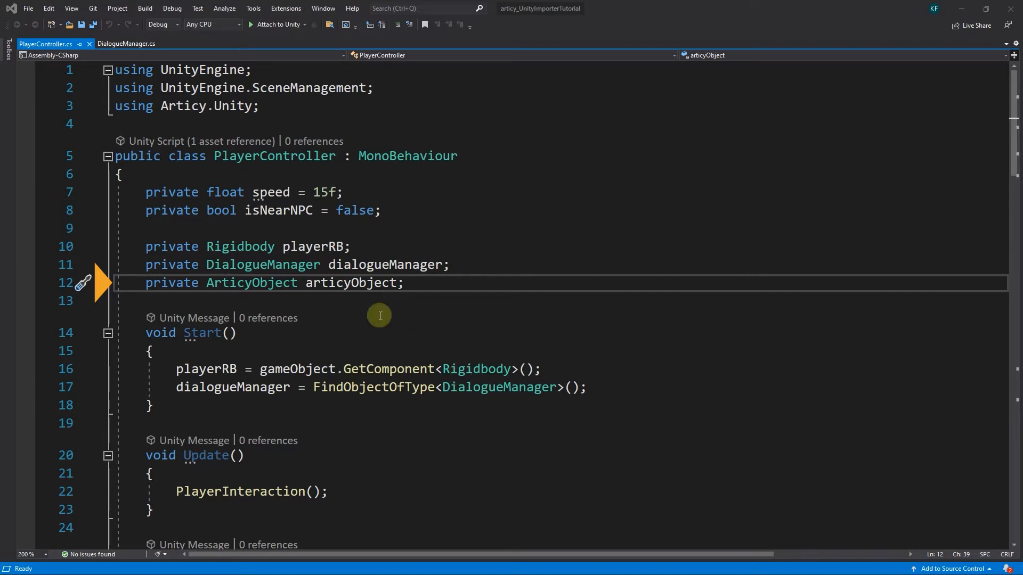
Rename the articyObject field to availableDialogue across all three references
{"action": "double_click", "coordinate": [349, 283]}
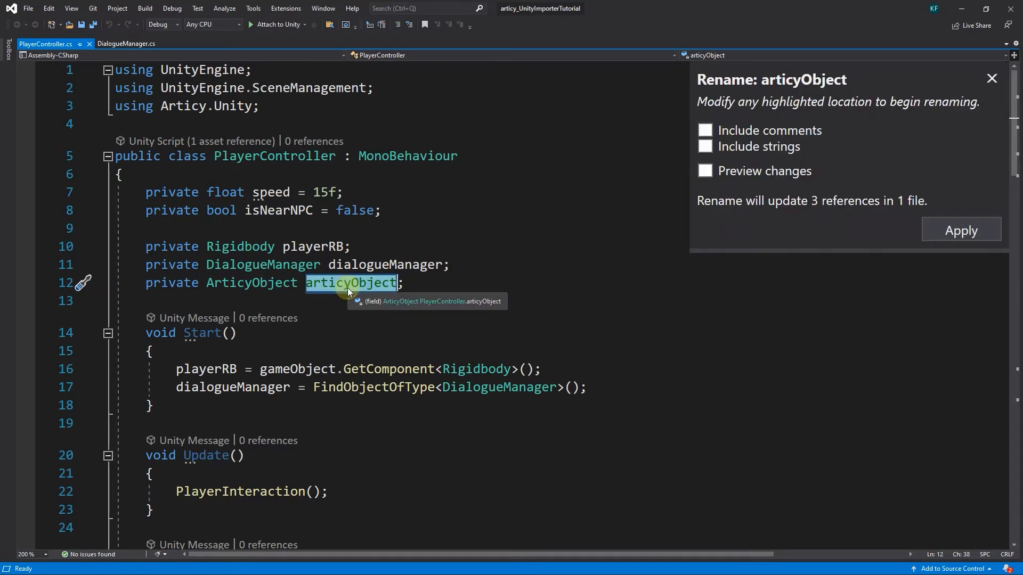
{"action": "type", "text": "availableDialog"}
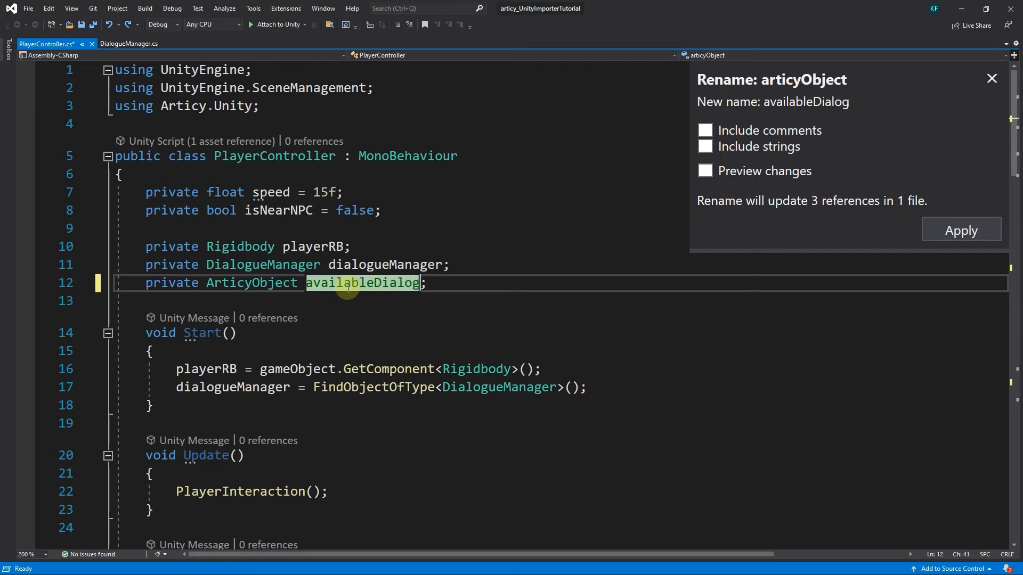
{"action": "type", "text": "ue"}
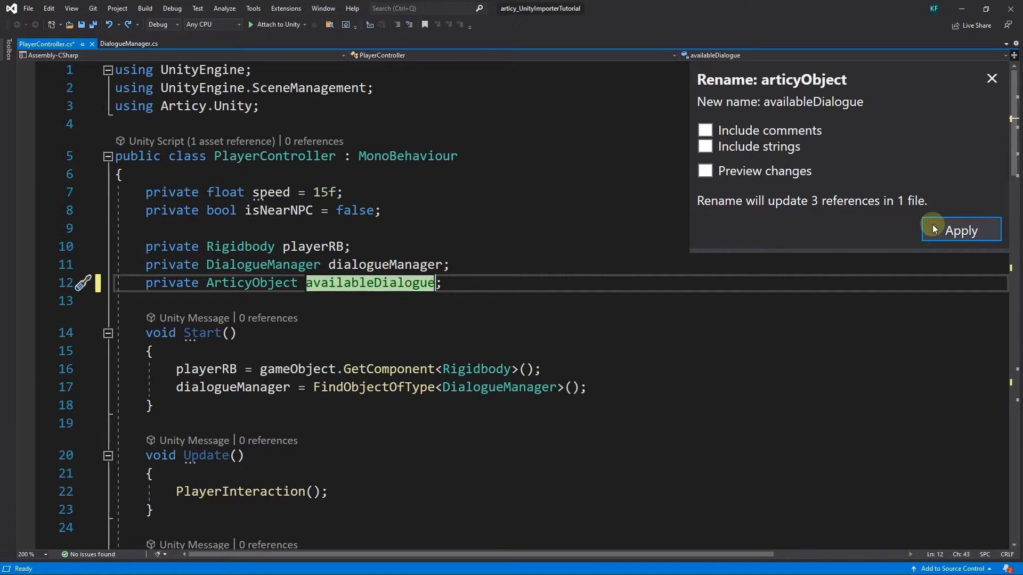
{"action": "left_click", "coordinate": [961, 230]}
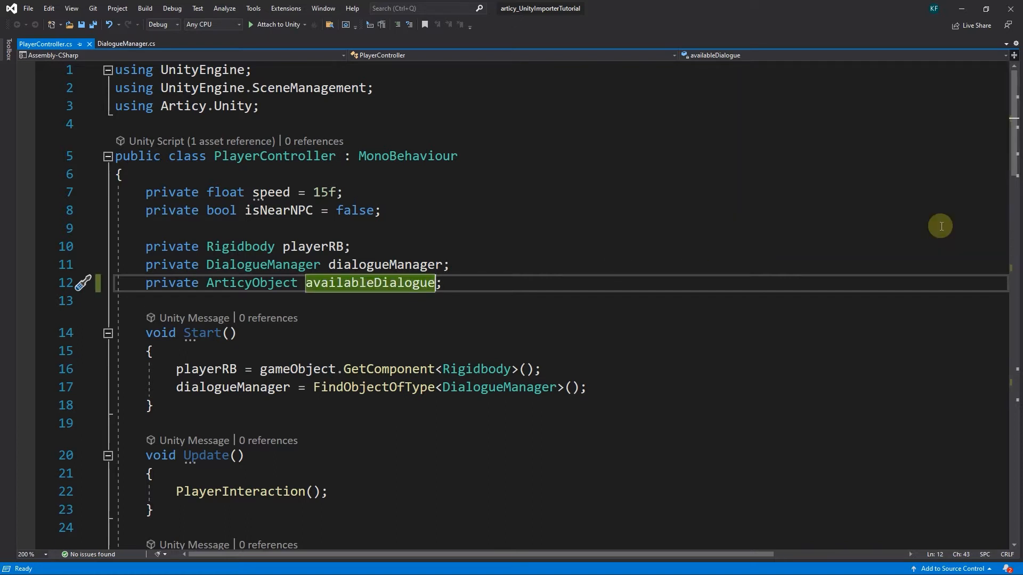
Make the Space-key dialogue check test availableDialogue instead of isNearNPC
{"action": "scroll", "scroll_direction": "down", "scroll_amount": 3}
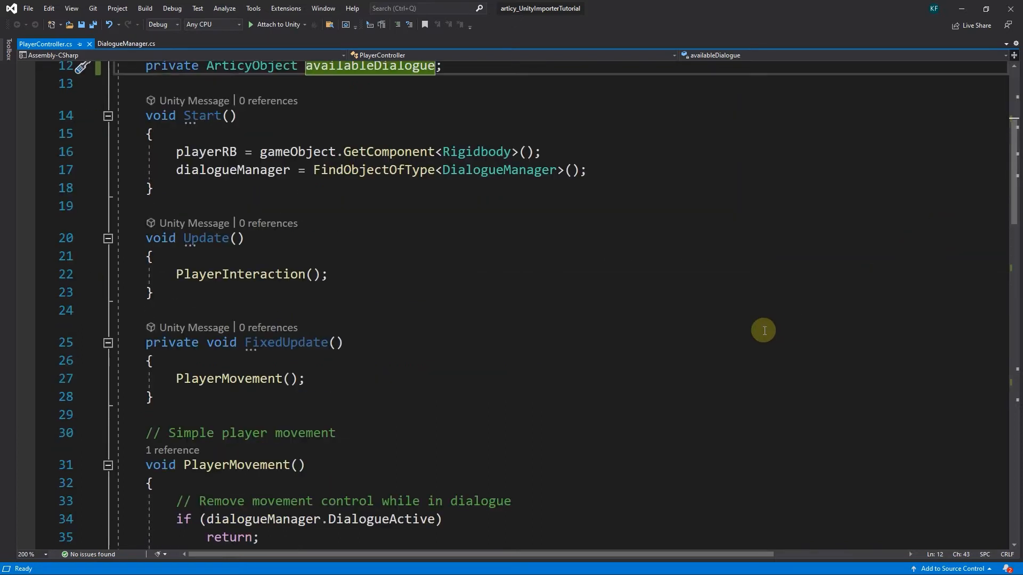
{"action": "scroll", "scroll_direction": "down", "scroll_amount": 3}
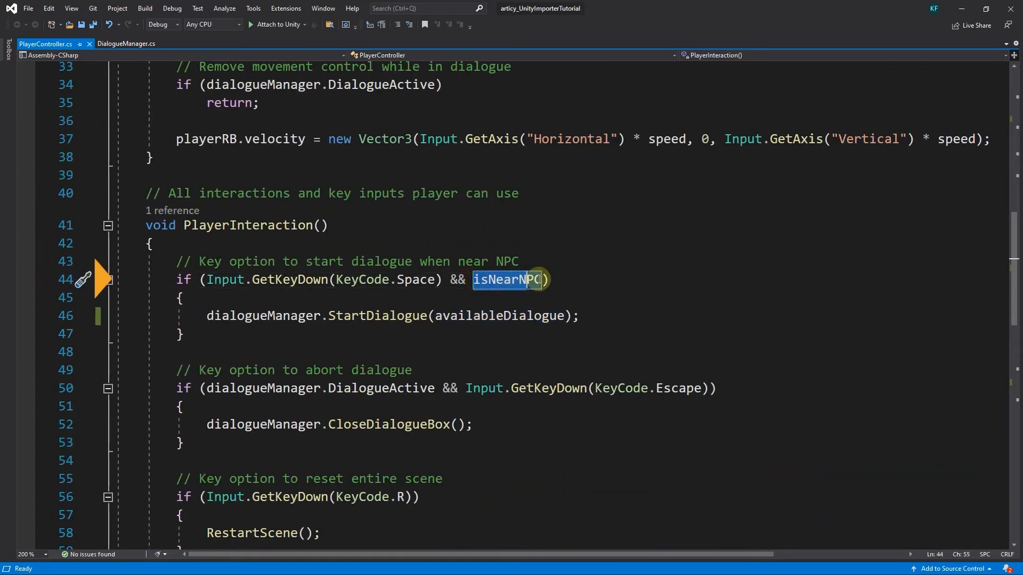
{"action": "type", "text": "av"}
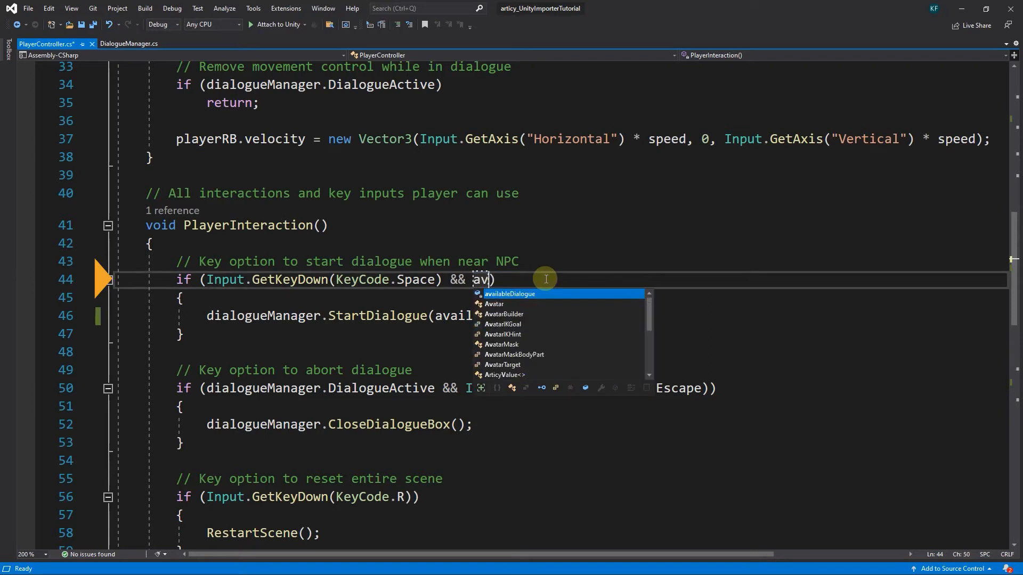
{"action": "key", "text": "Tab"}
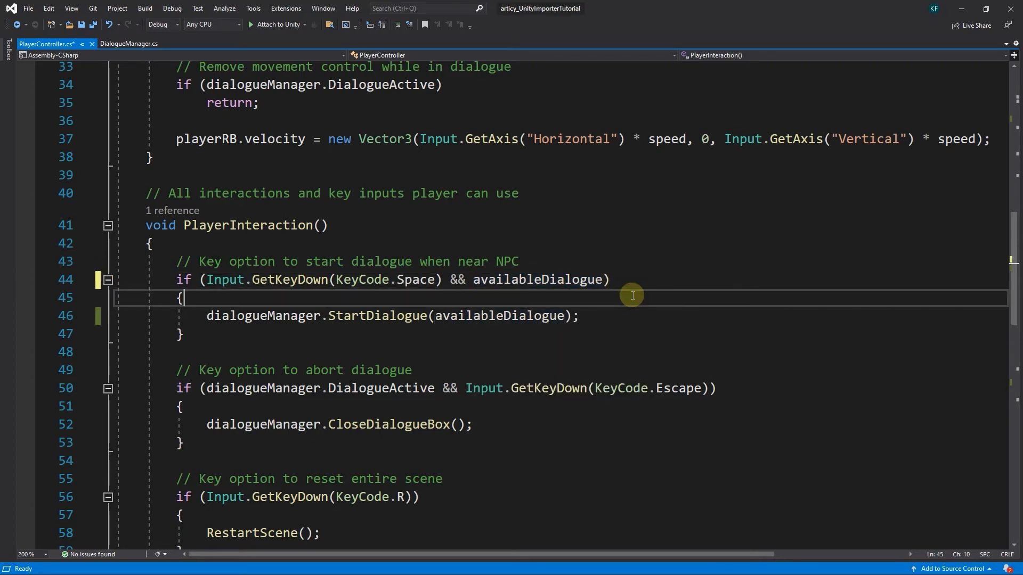
{"action": "scroll", "scroll_direction": "down", "scroll_amount": 3}
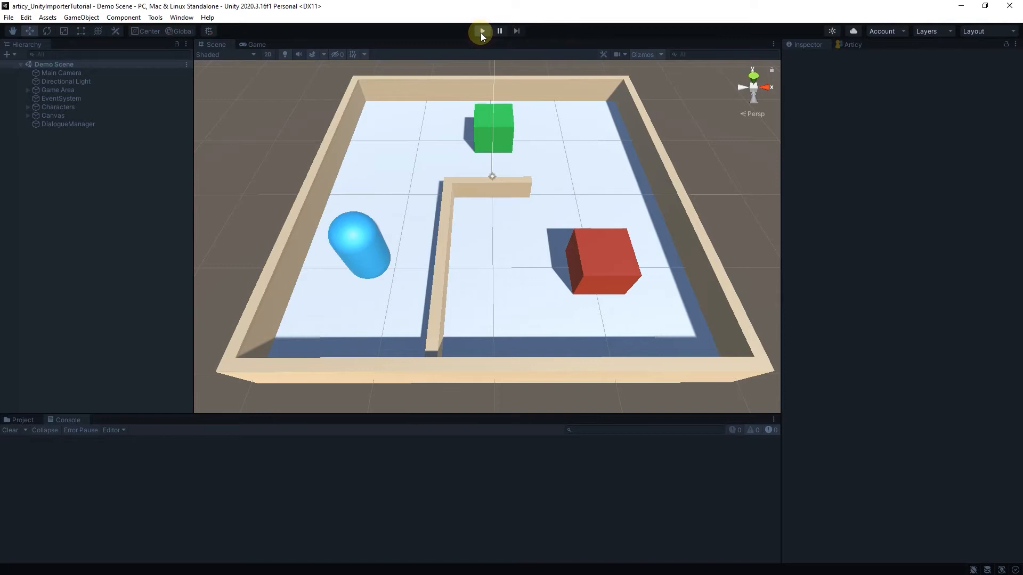
Play-test the scene until the first dialogue line appears at the green NPC, then stop
{"action": "left_click", "coordinate": [482, 30]}
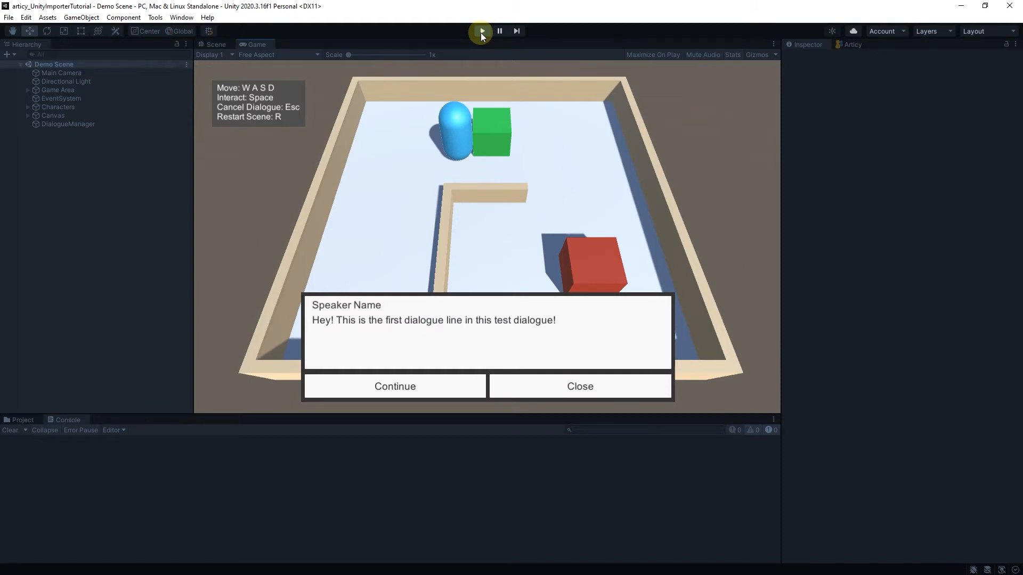
{"action": "left_click", "coordinate": [580, 386]}
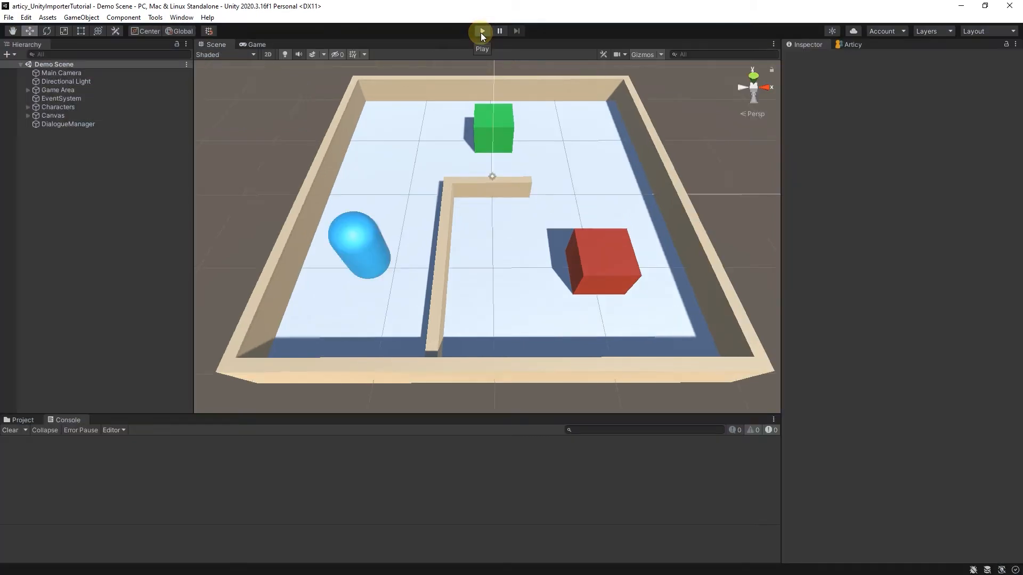
{"action": "left_click", "coordinate": [482, 30]}
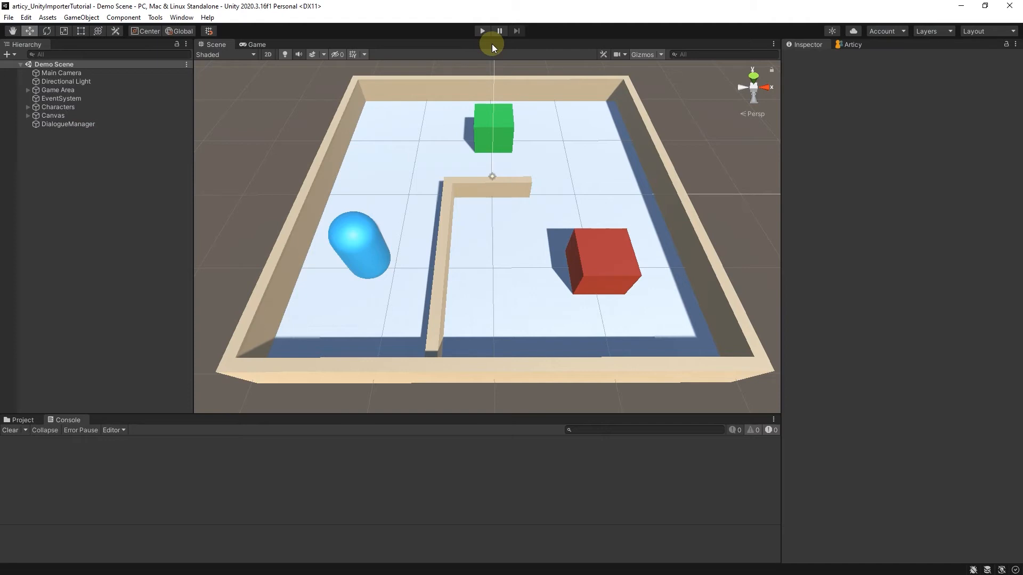
{"action": "mouse_move", "coordinate": [46, 391]}
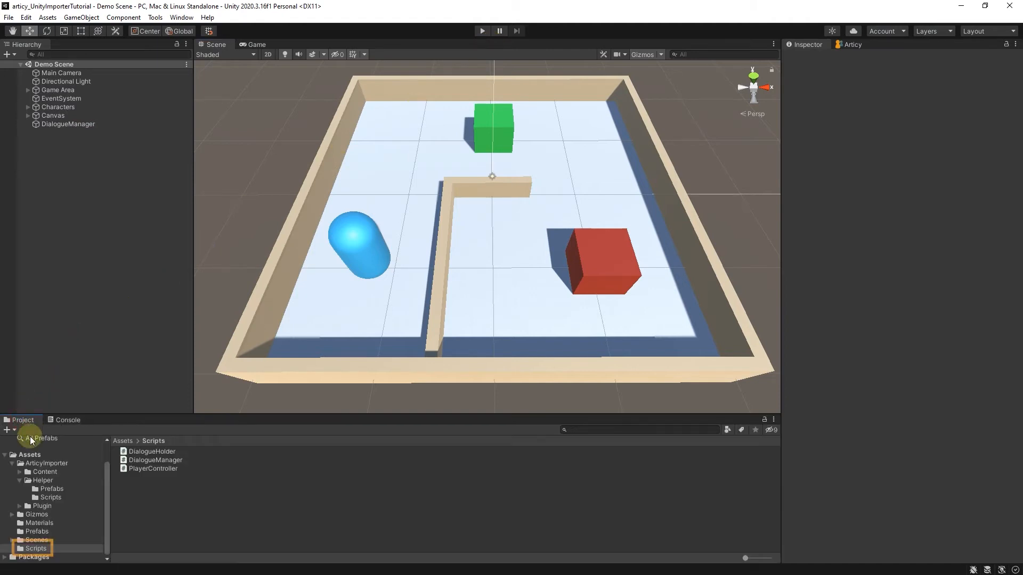
Delete the DialogueHolder script and remove NPC2's Articy Reference component
{"action": "left_click", "coordinate": [152, 451]}
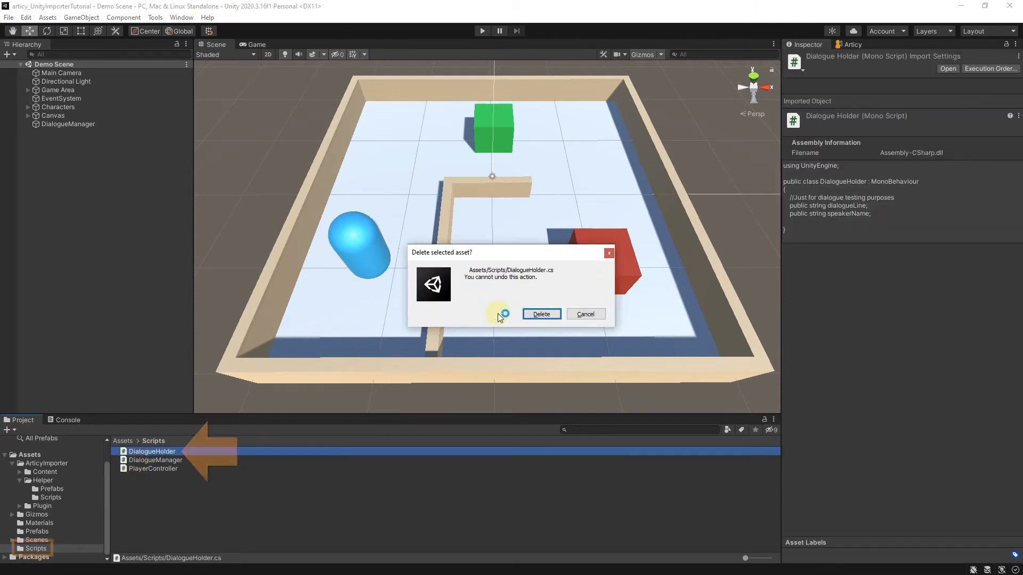
{"action": "left_click", "coordinate": [542, 313]}
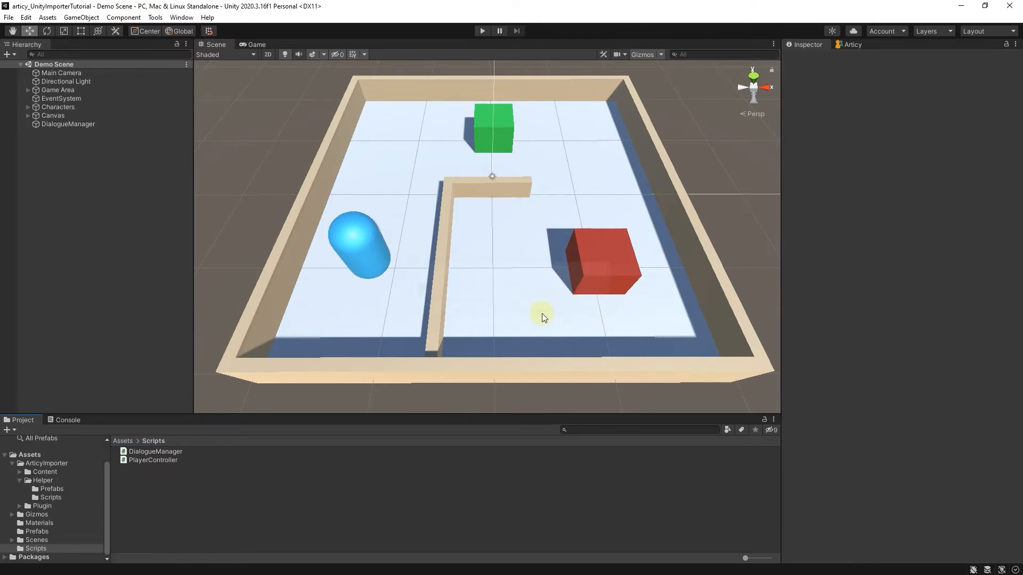
{"action": "left_click", "coordinate": [67, 420]}
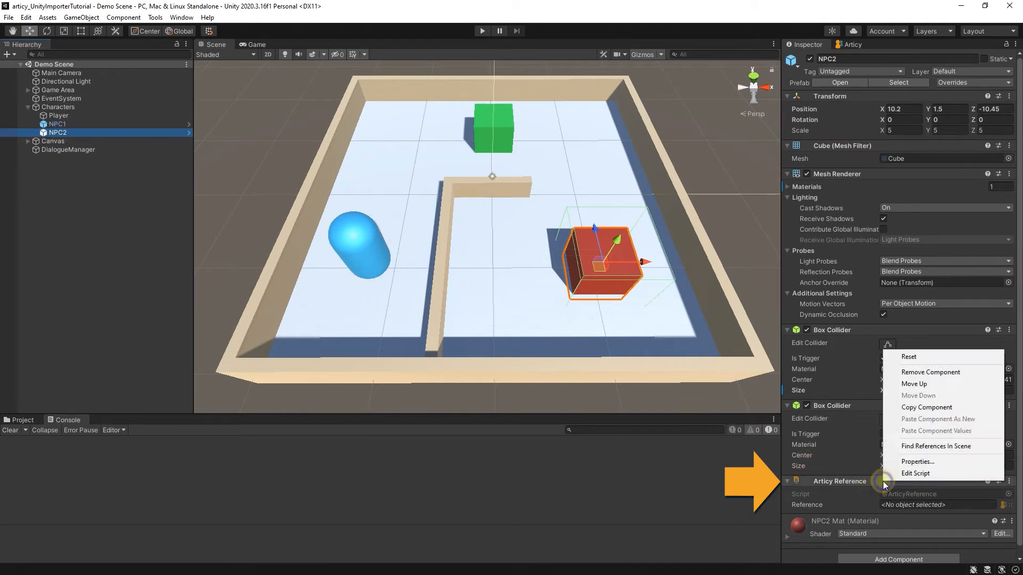
{"action": "mouse_move", "coordinate": [927, 372]}
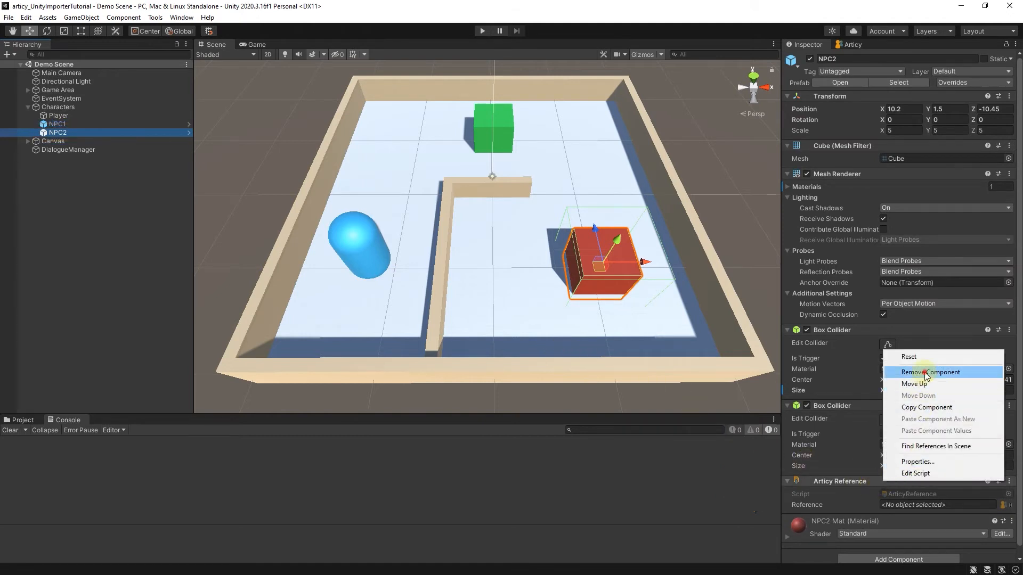
{"action": "left_click", "coordinate": [930, 372]}
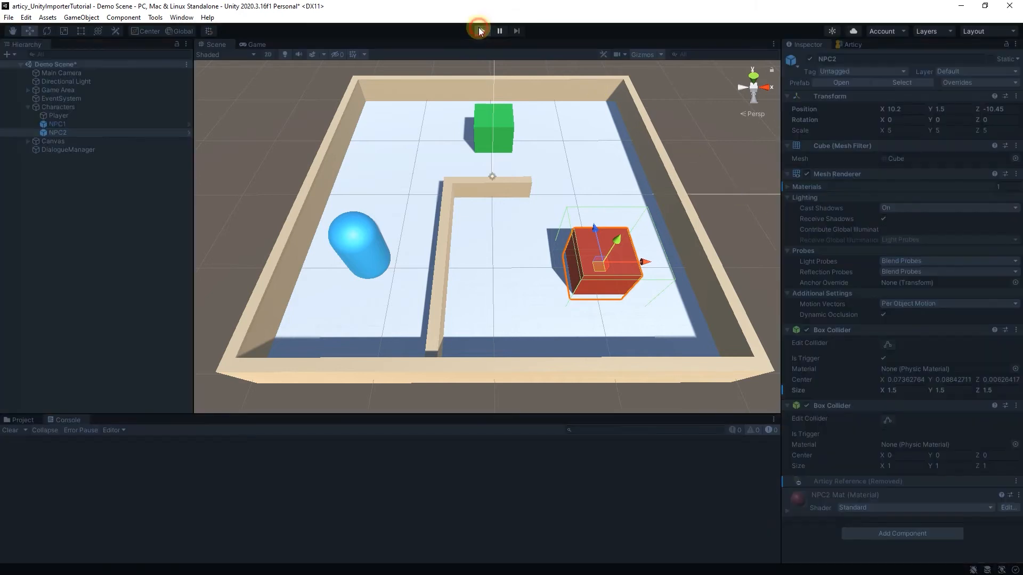
{"action": "left_click", "coordinate": [479, 30]}
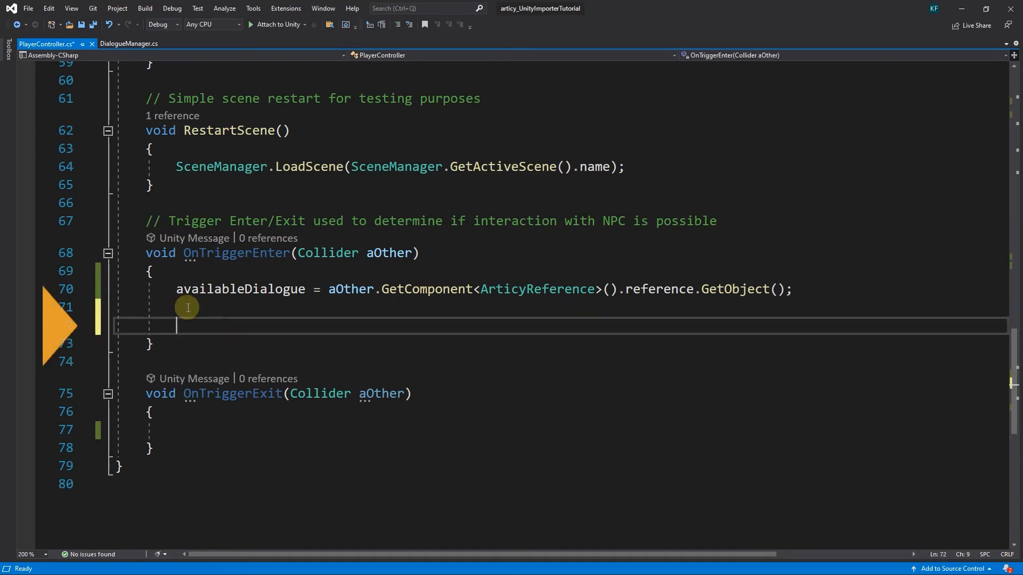
Declare var articyReferenceComp = GetComponent<ArticyReference>() in OnTriggerEnter
{"action": "type", "text": "var a"}
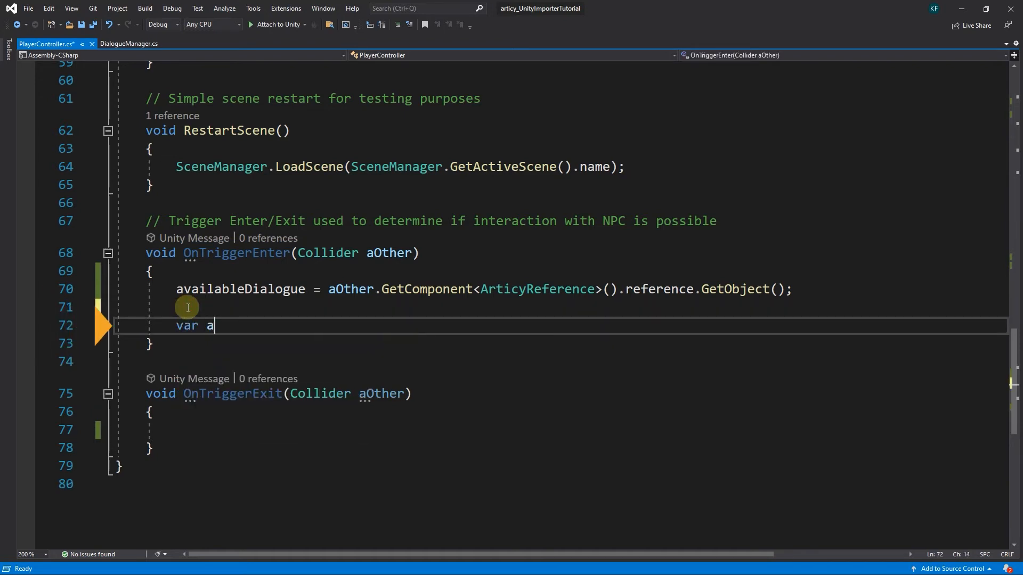
{"action": "type", "text": "rticyReferenceC"}
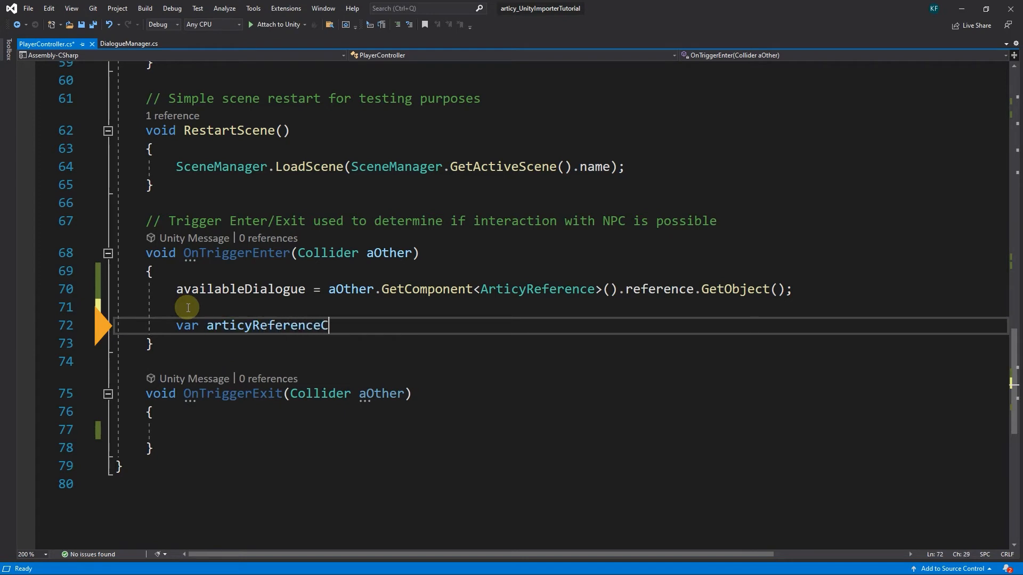
{"action": "type", "text": "omp"}
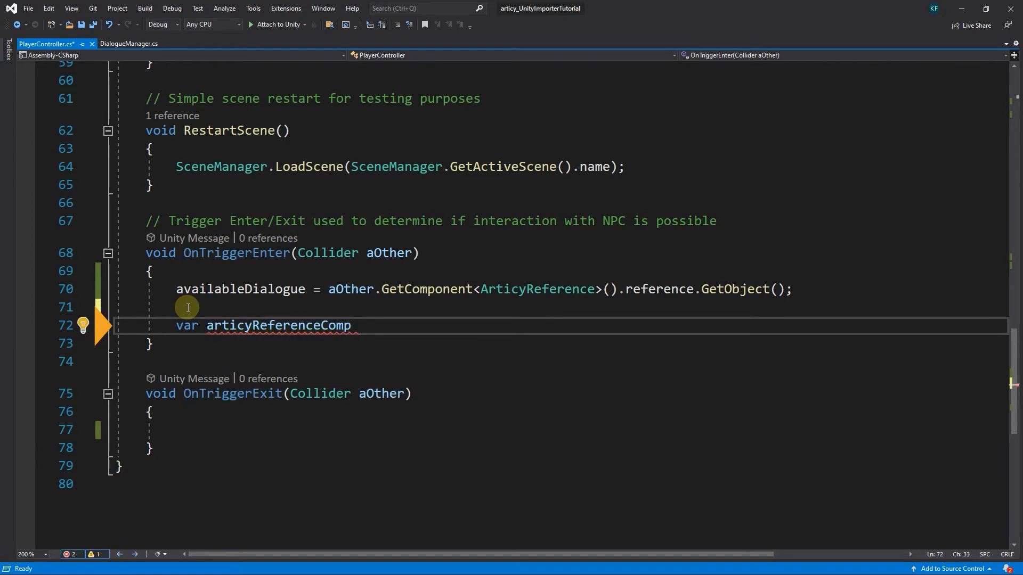
{"action": "type", "text": "= aOther.GetComponent"}
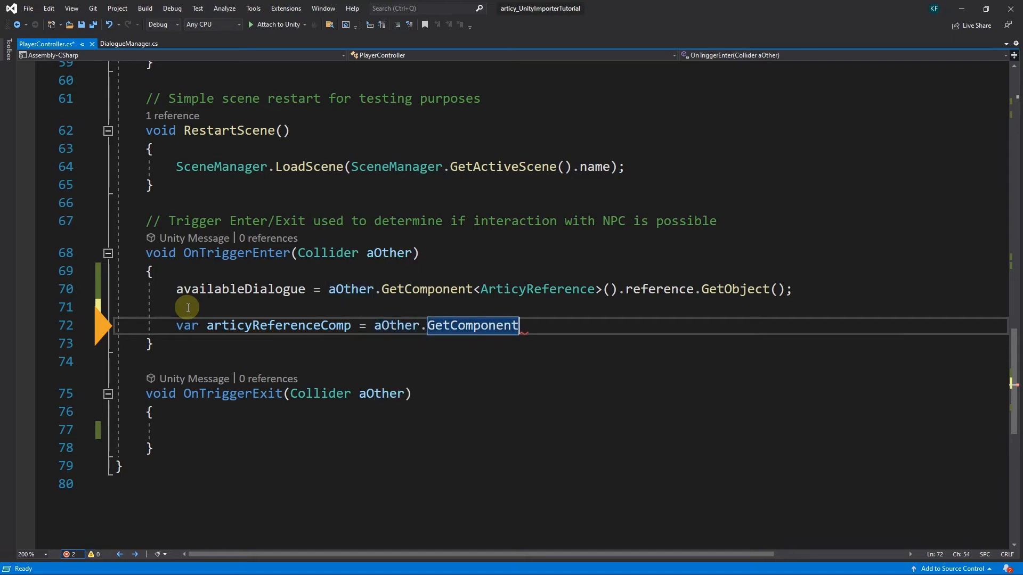
{"action": "type", "text": "<ArticyReference>"}
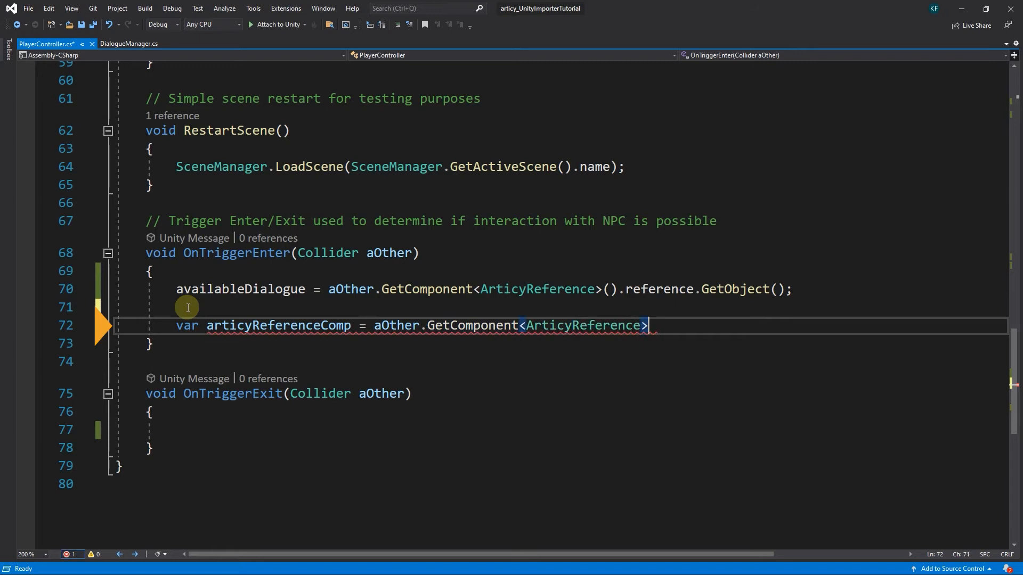
{"action": "type", "text": "()"}
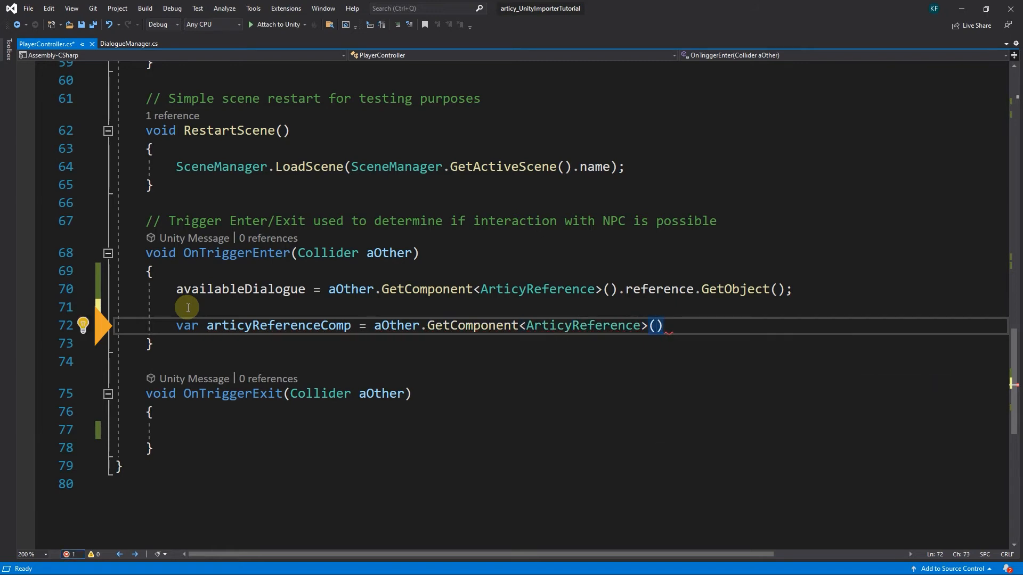
{"action": "type", "text": ";"}
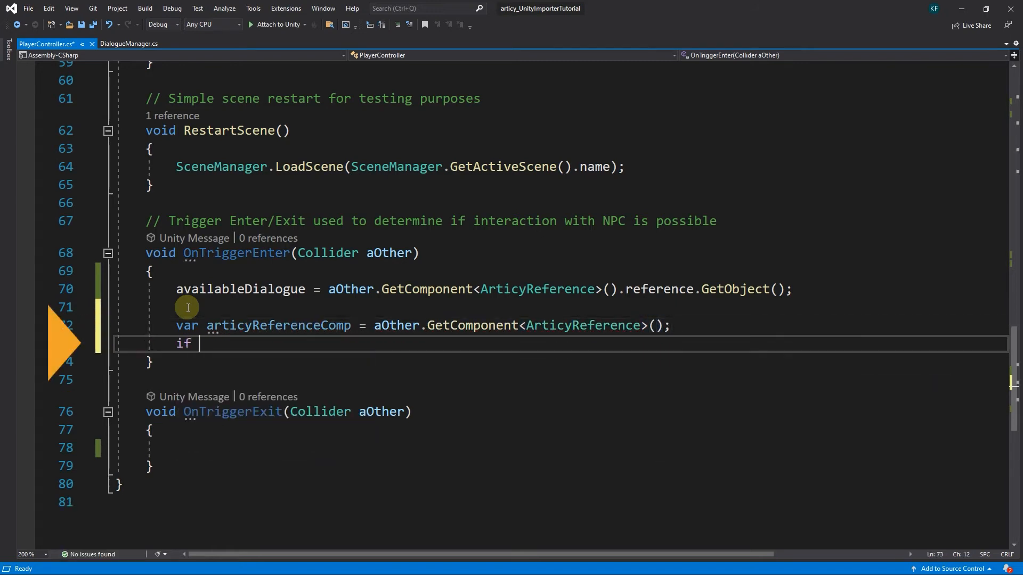
Wrap the availableDialogue assignment in if (articyReferenceComp) and delete the old line
{"action": "type", "text": "(ar"}
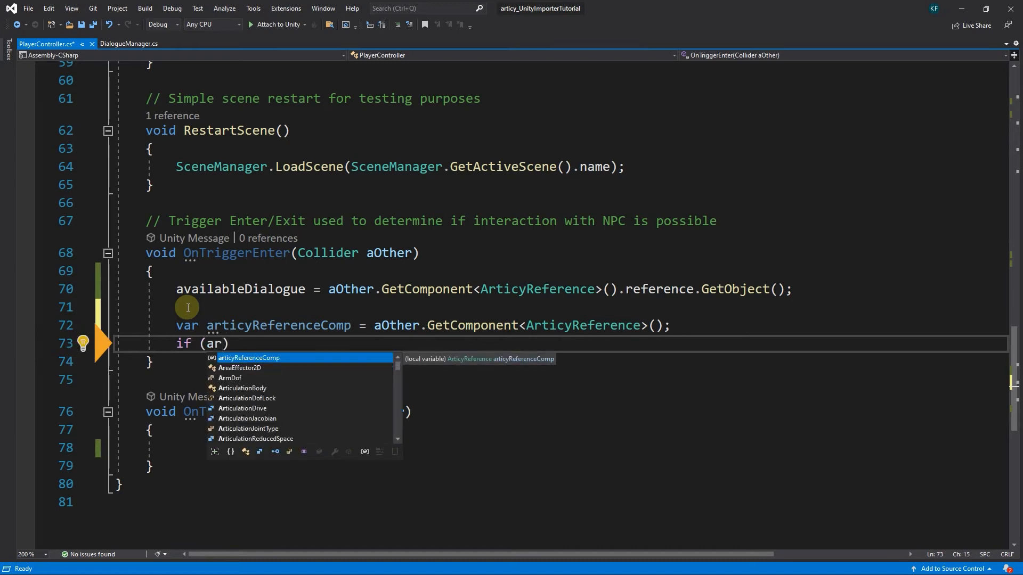
{"action": "key", "text": "Enter"}
{"action": "type", "text": "availableDialogue ="}
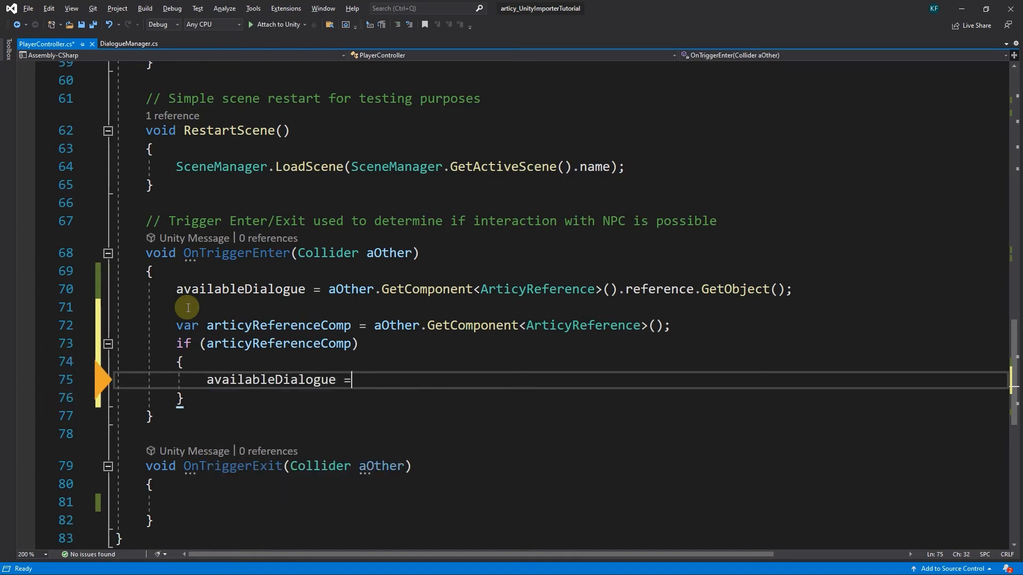
{"action": "type", "text": "a"}
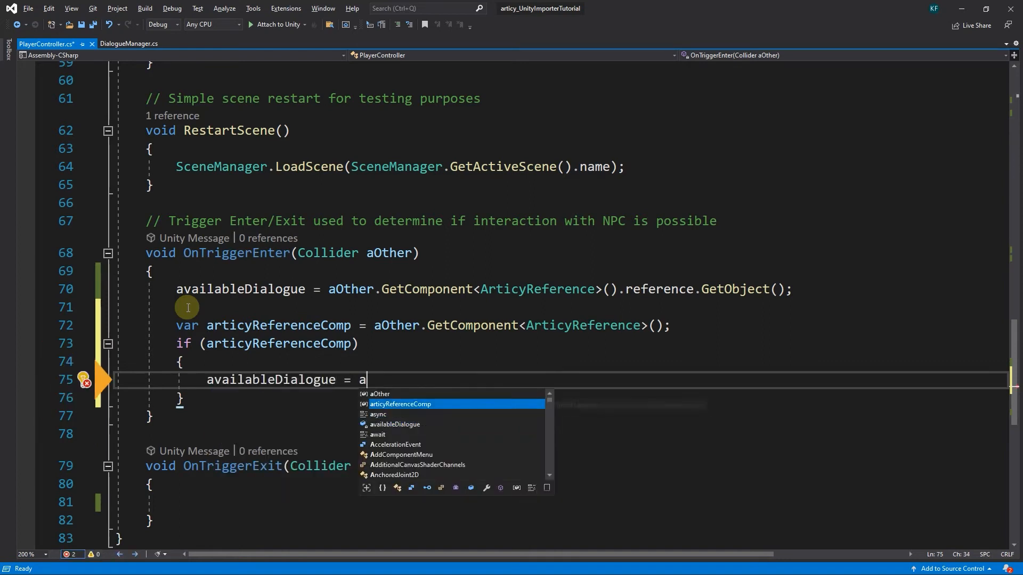
{"action": "type", "text": "rticyReferenceComp.reference.GetObject();"}
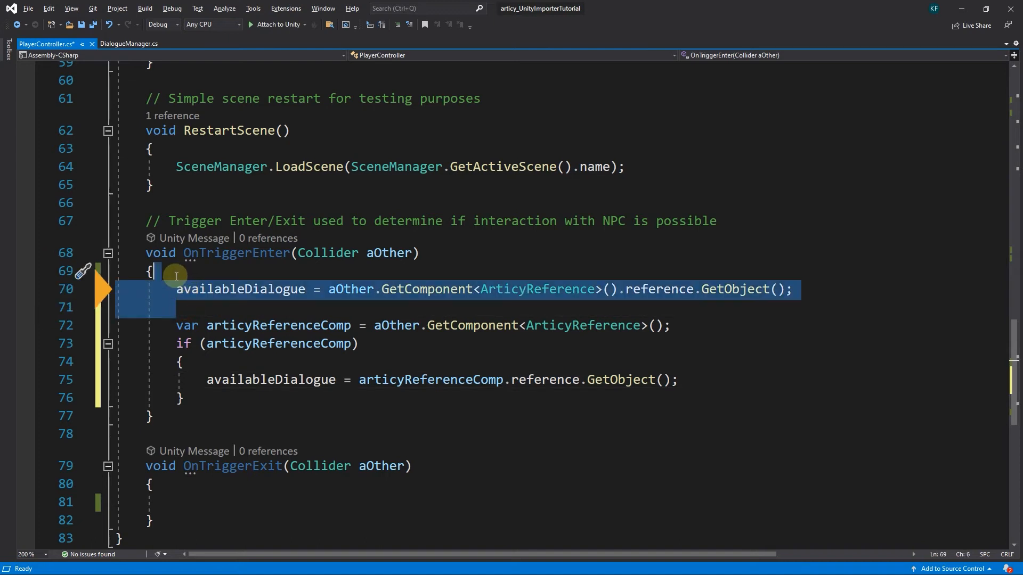
{"action": "key", "text": "Delete"}
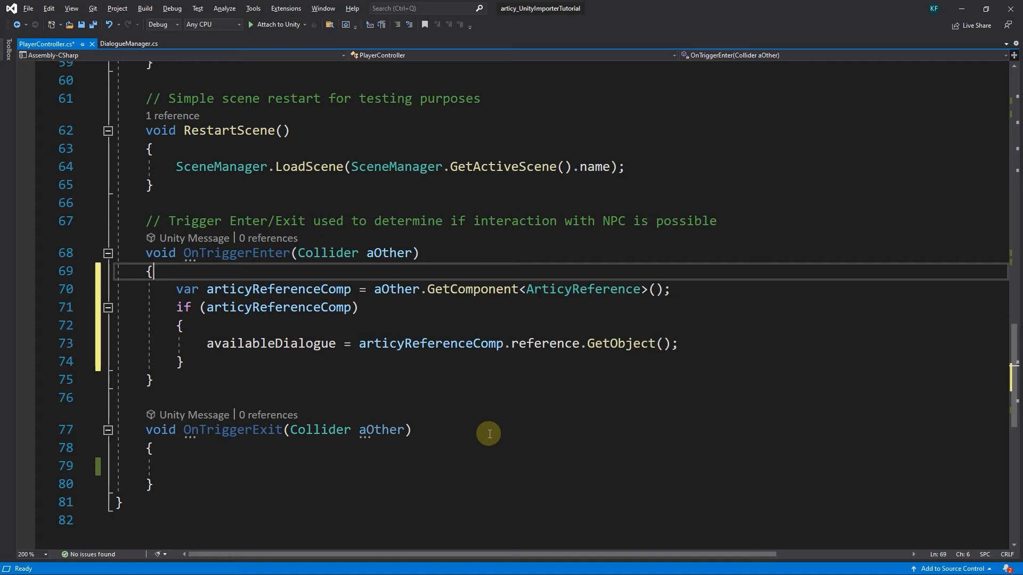
Make OnTriggerExit null availableDialogue when aOther has an ArticyReference, and save
{"action": "left_click", "coordinate": [178, 465]}
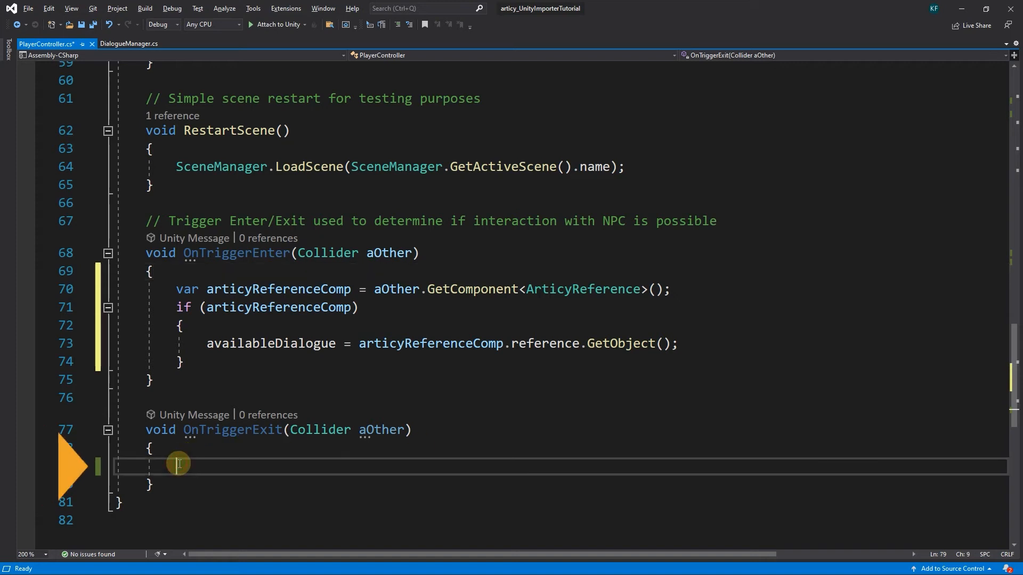
{"action": "type", "text": "if ("}
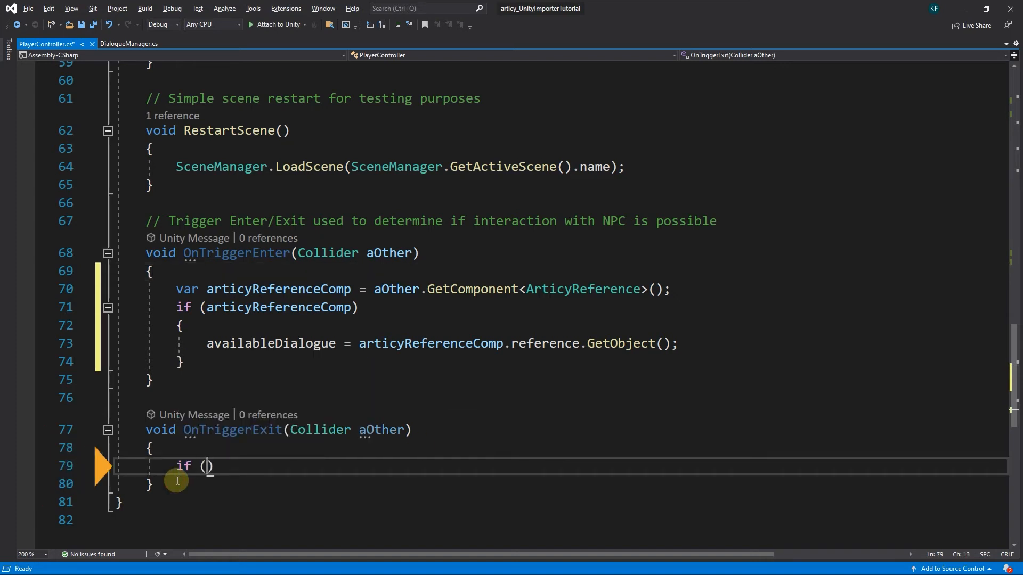
{"action": "type", "text": "aOther.Ge"}
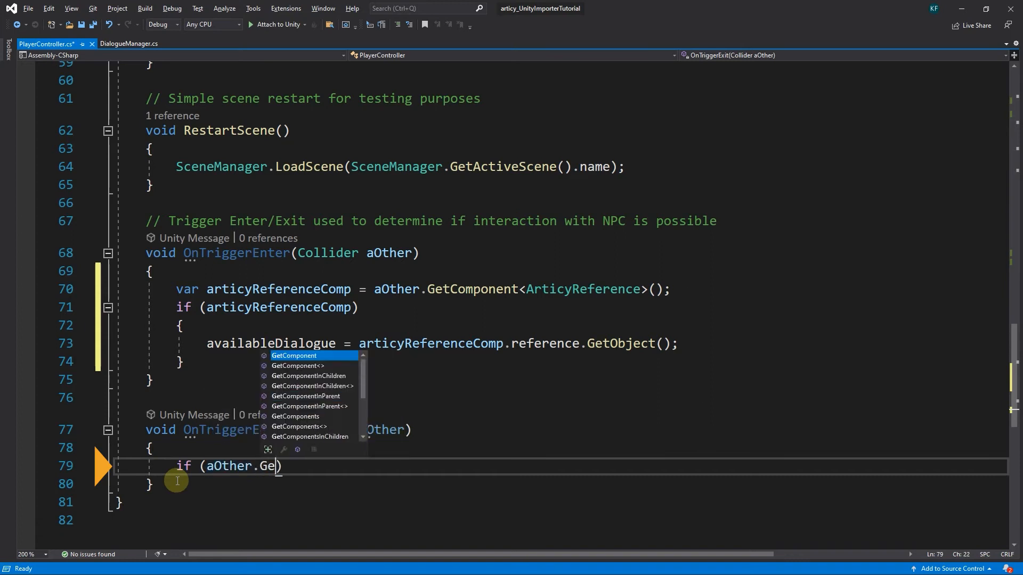
{"action": "type", "text": "tComponent<Artic>"}
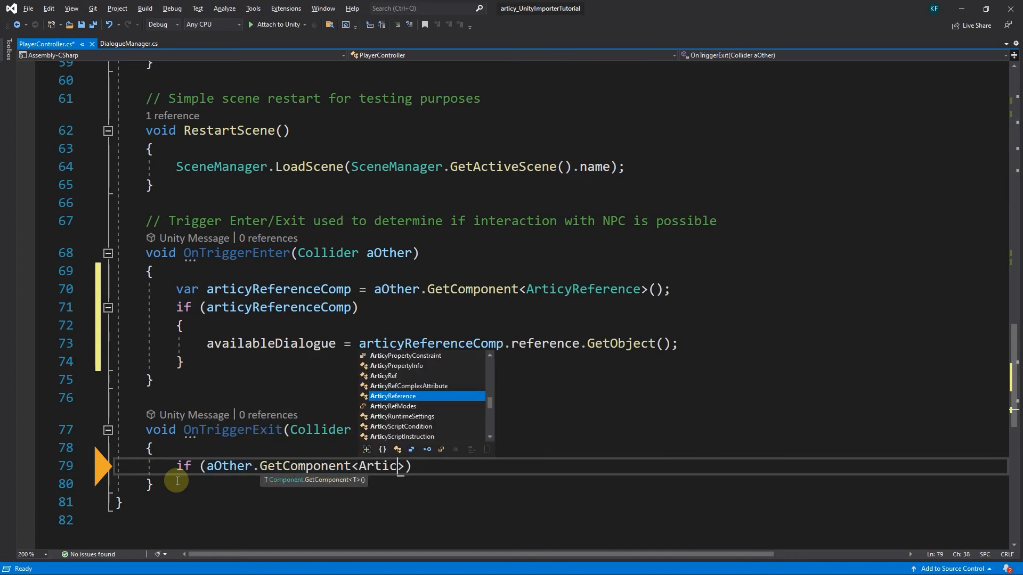
{"action": "key", "text": "Tab"}
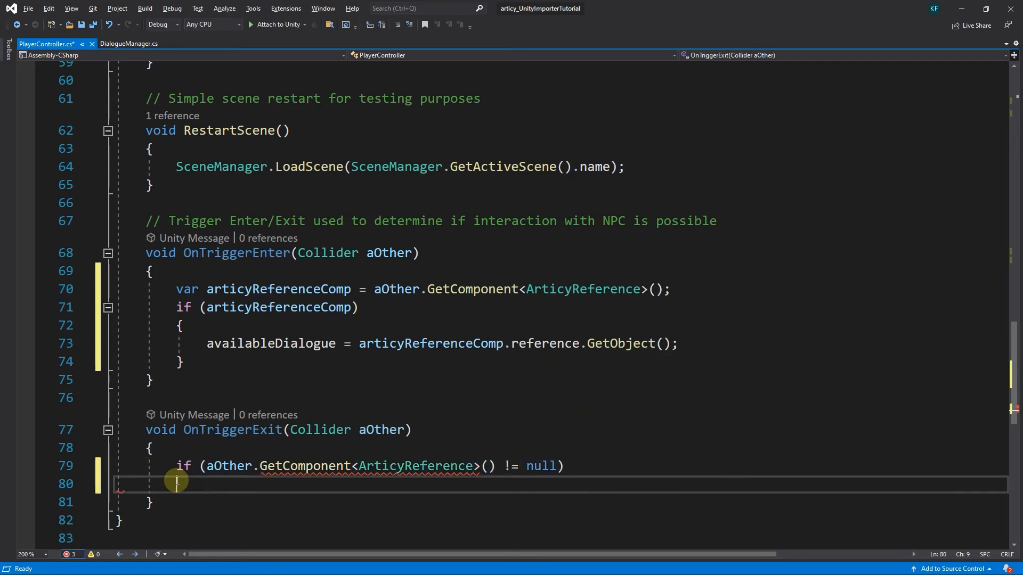
{"action": "type", "text": "{"}
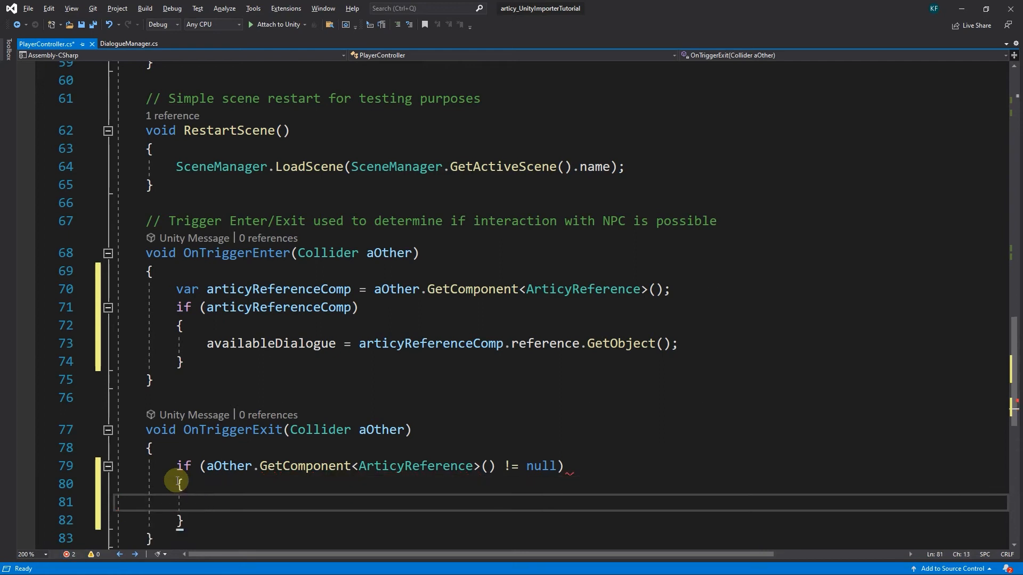
{"action": "type", "text": "availableDialogue"}
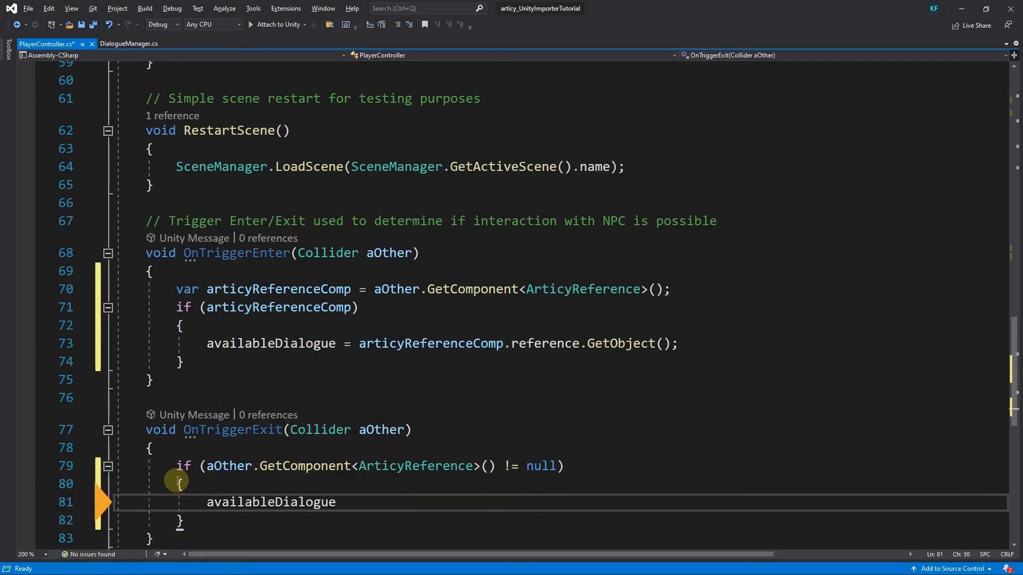
{"action": "type", "text": "= null;"}
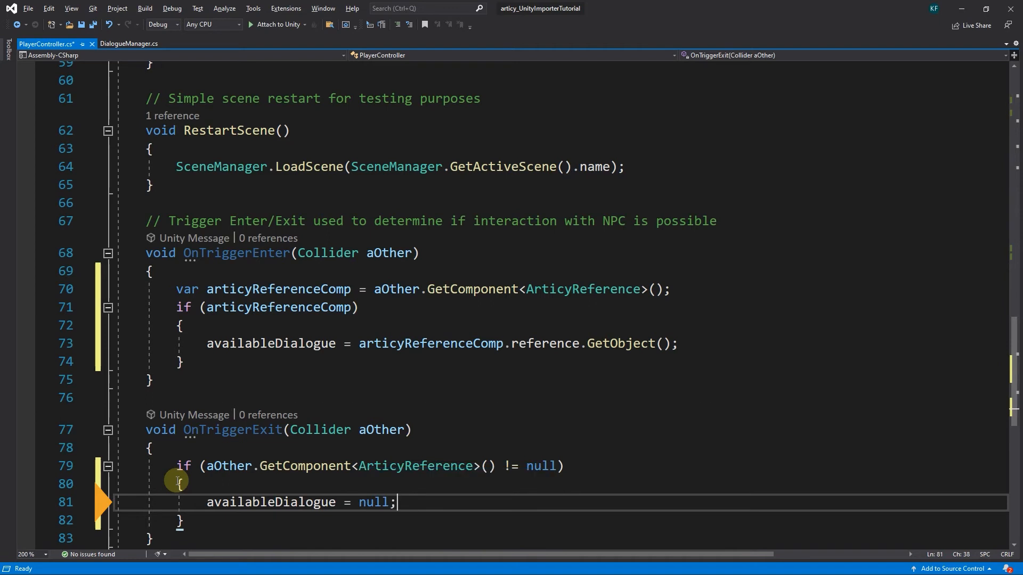
{"action": "scroll", "scroll_direction": "down", "scroll_amount": 3}
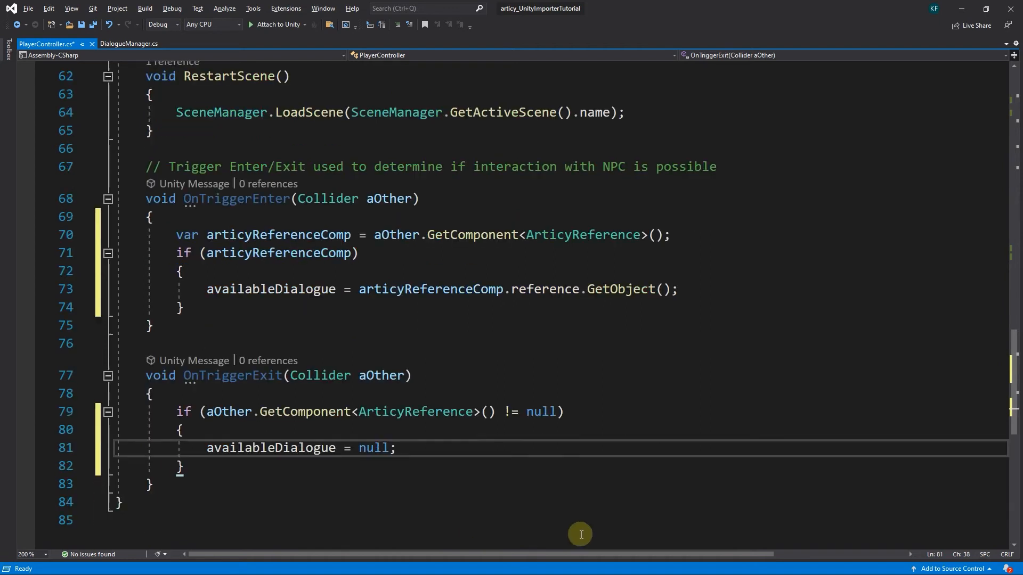
{"action": "scroll", "scroll_direction": "down", "scroll_amount": 3}
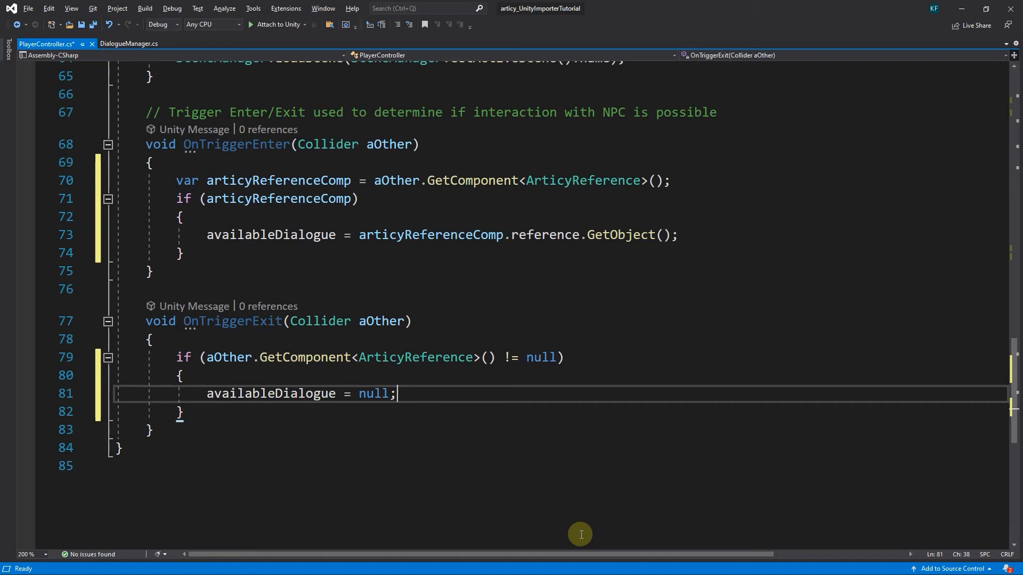
{"action": "key", "text": "Ctrl+S"}
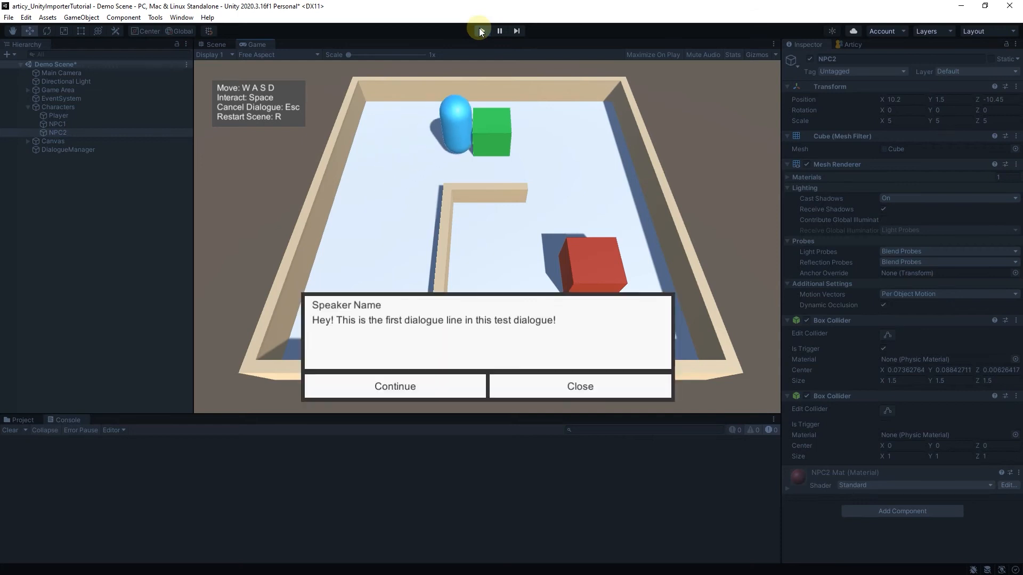
Play-test to the first dialogue line and the red cube, then stop Play mode
{"action": "left_click", "coordinate": [580, 386]}
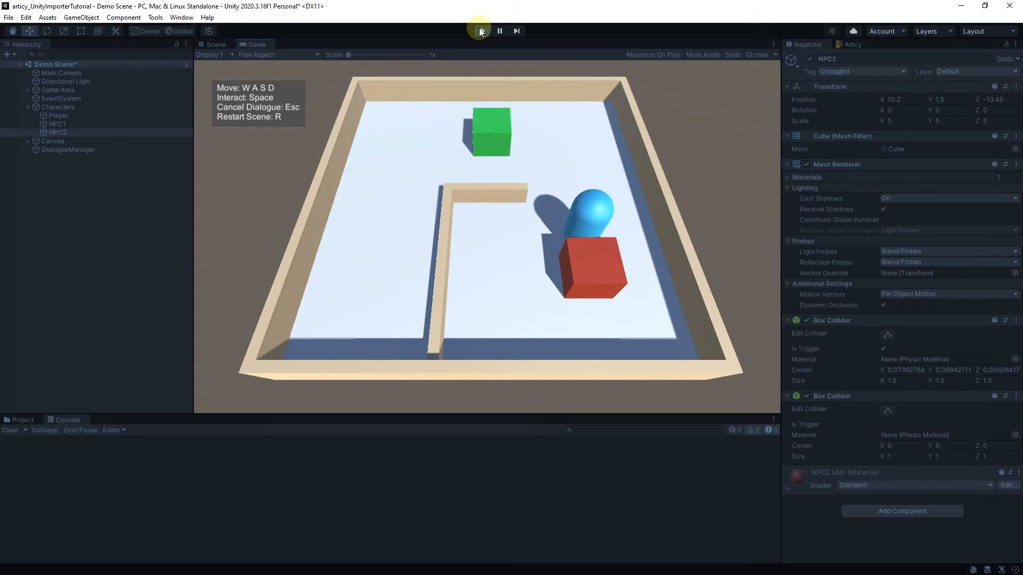
{"action": "left_click", "coordinate": [482, 30]}
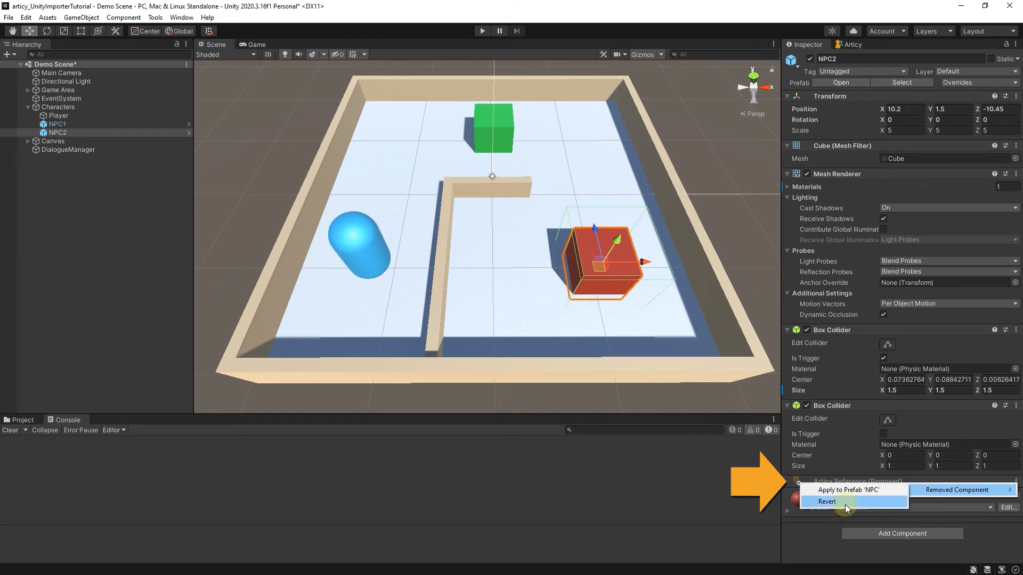
Revert NPC2's removed Articy Reference component and switch back to Visual Studio
{"action": "left_click", "coordinate": [827, 502]}
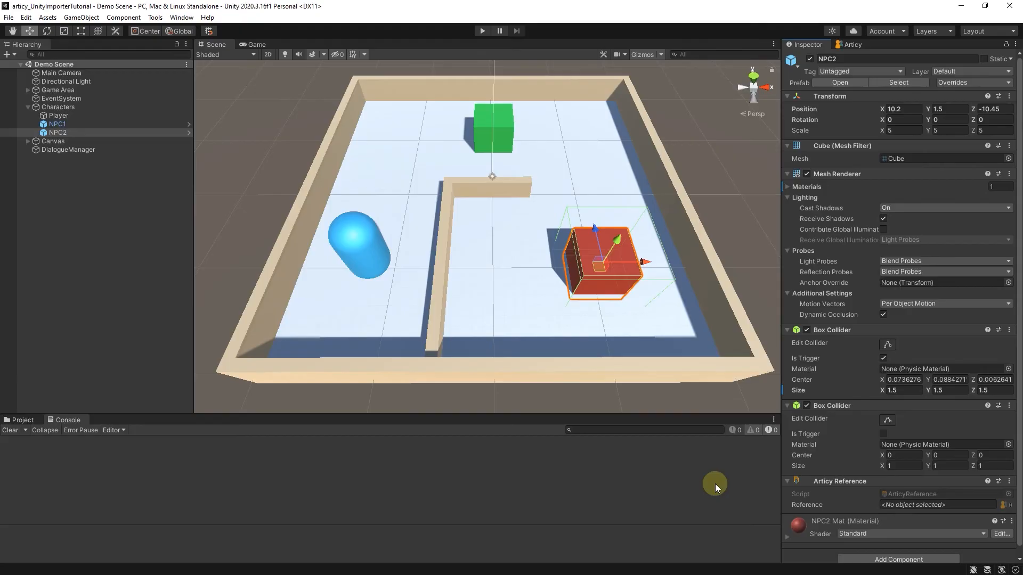
{"action": "key", "text": "alt+tab"}
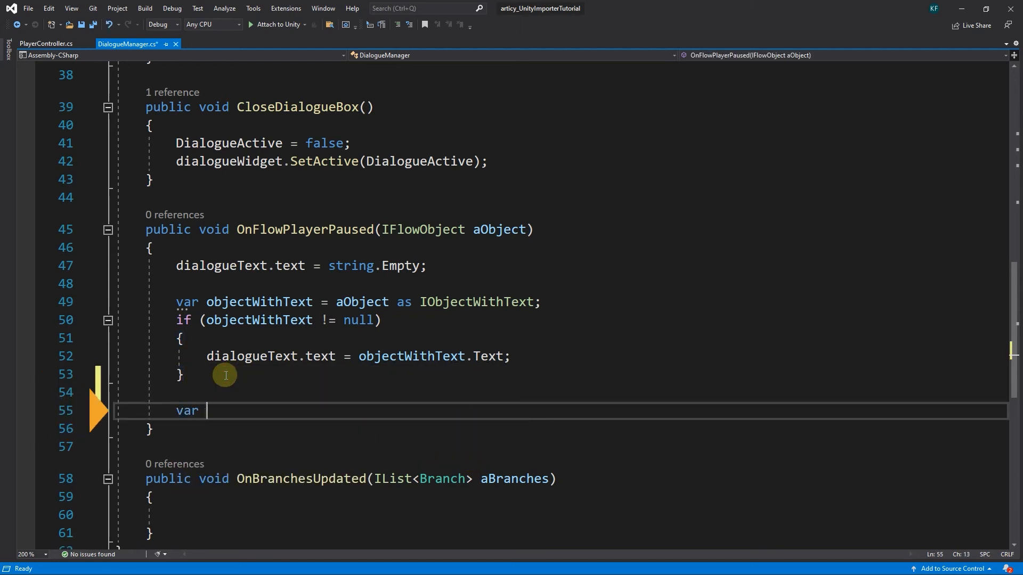
Declare var objectWithSpeaker = aObject as IObjectWithSpeaker; in OnFlowPlayerPaused
{"action": "type", "text": "objectWithSp"}
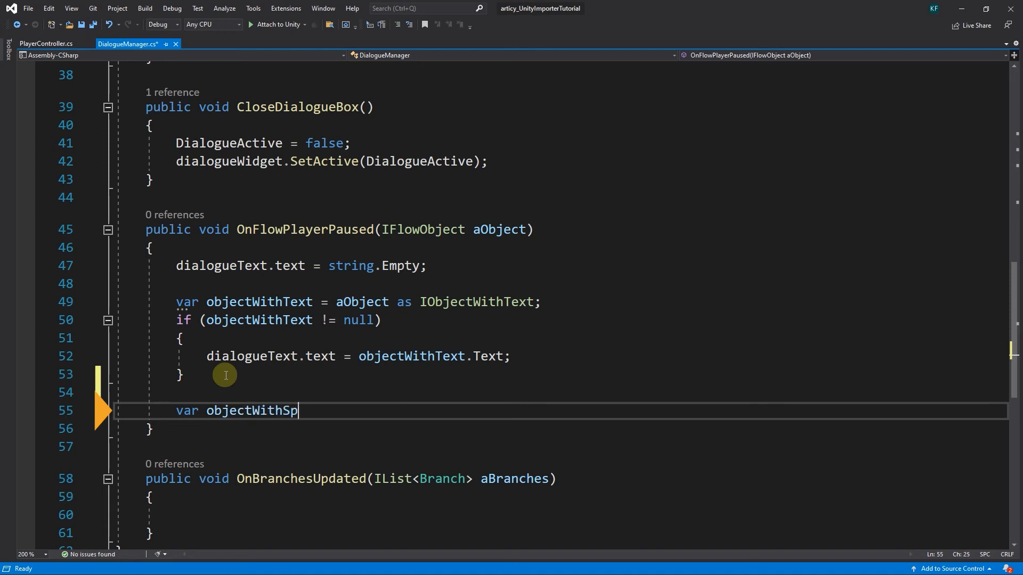
{"action": "type", "text": "eaker = aObject as"}
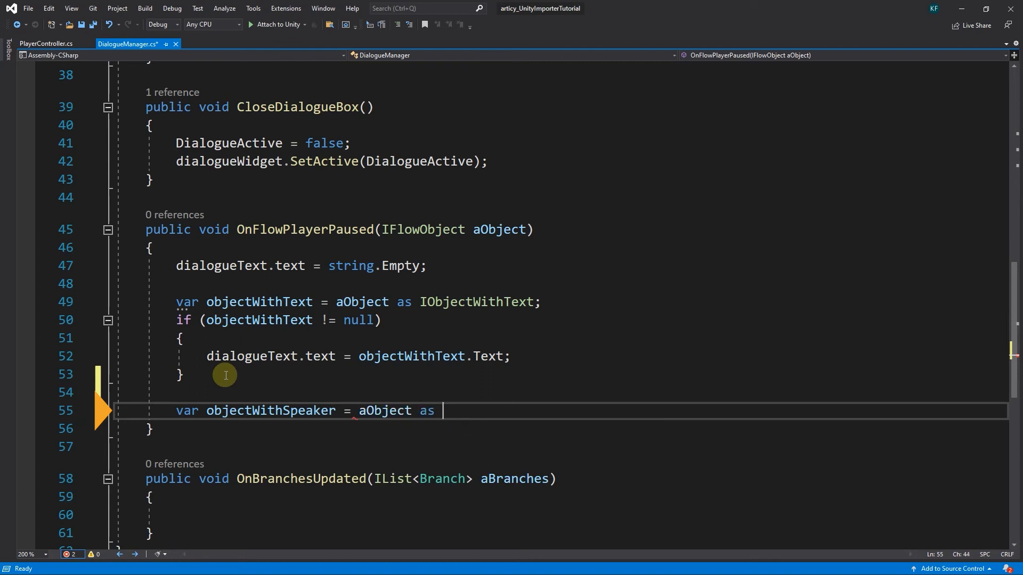
{"action": "type", "text": "IObjec"}
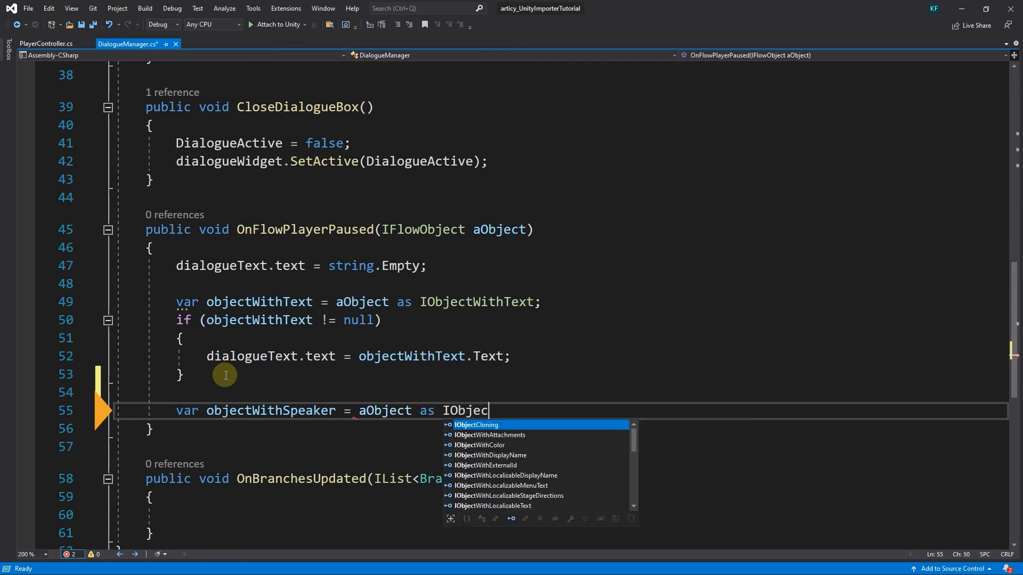
{"action": "type", "text": "W"}
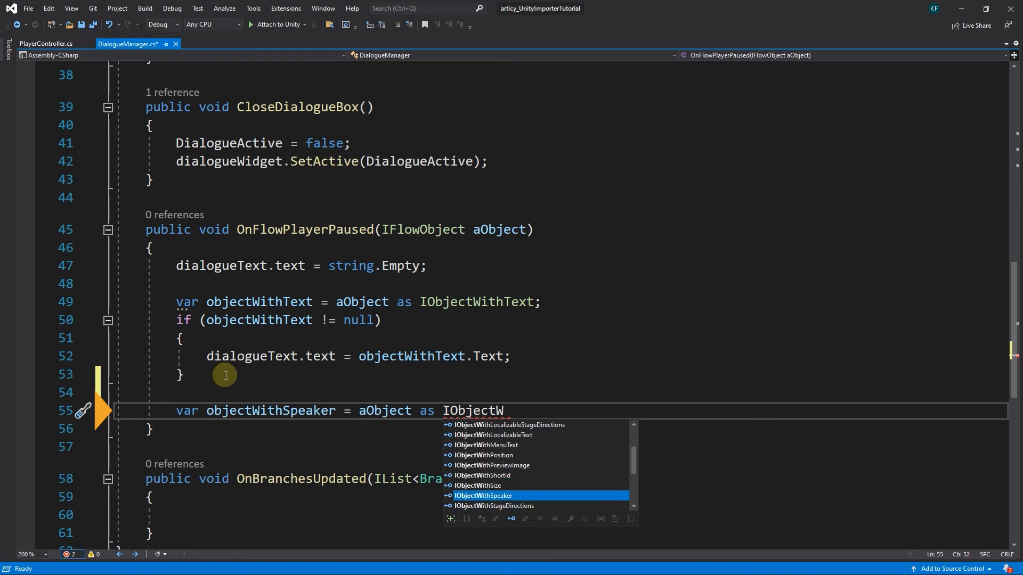
{"action": "key", "text": "Tab"}
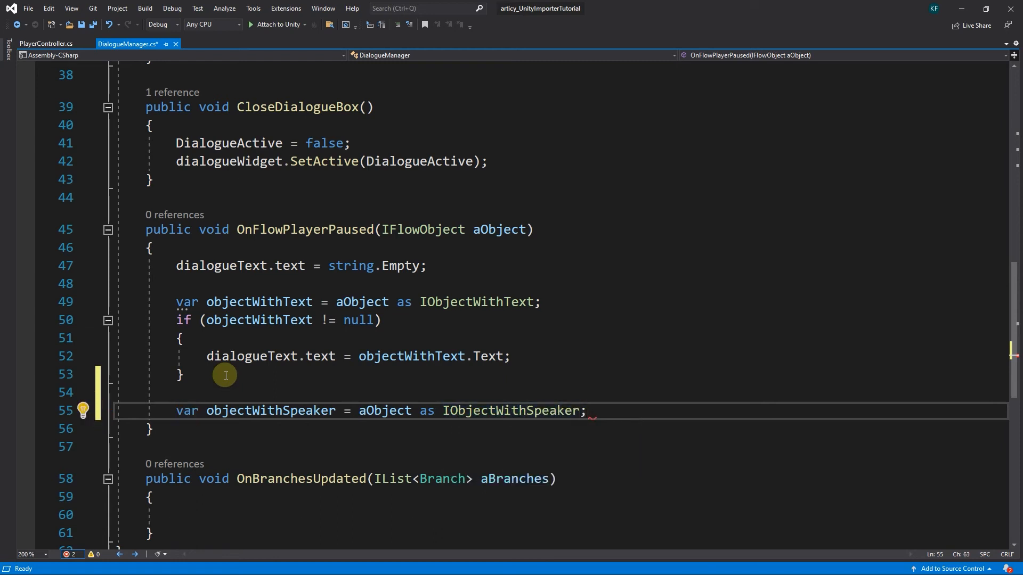
{"action": "key", "text": "Enter"}
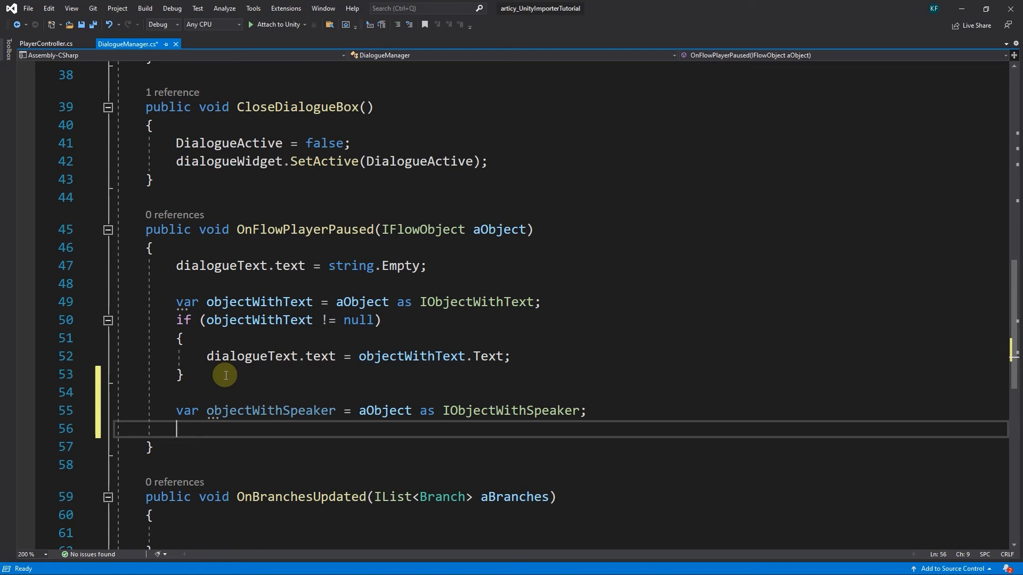
Add if (objectWithSpeaker != null) declaring var speakerEntity = objectWithSpeaker.Speaker as Entity;
{"action": "type", "text": "if"}
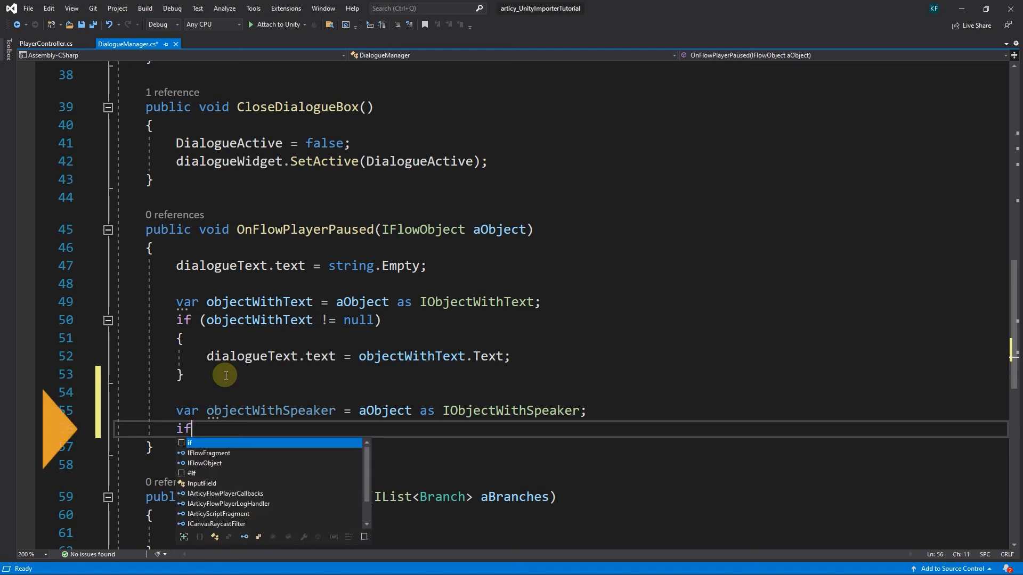
{"action": "type", "text": "(objectWithSpeaker)"}
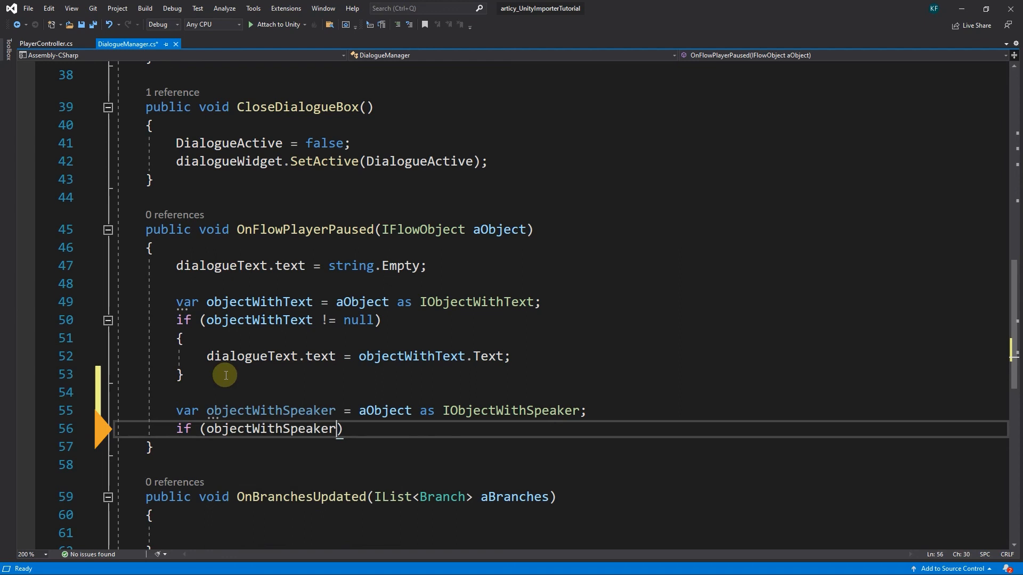
{"action": "type", "text": "!= null)"}
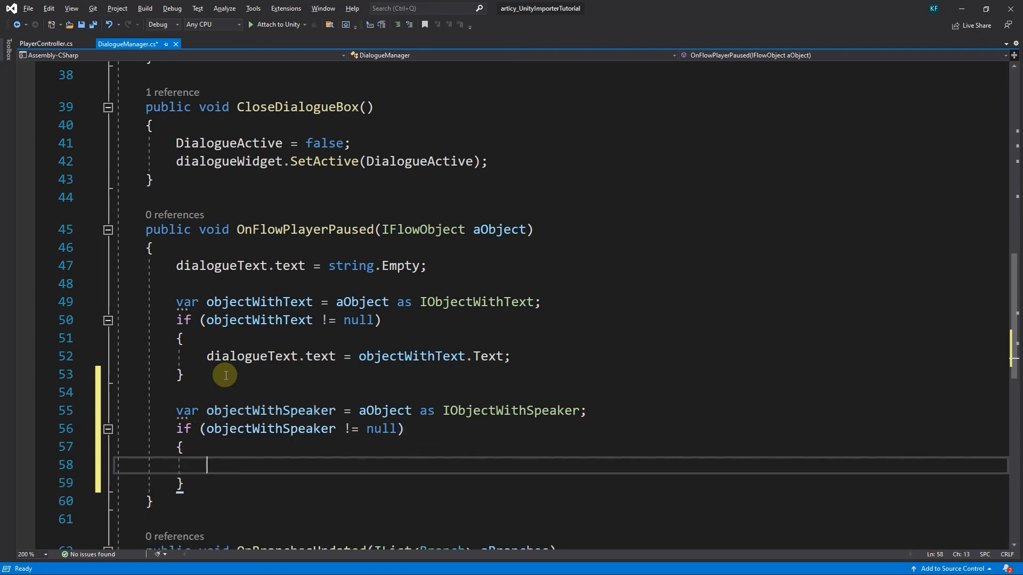
{"action": "type", "text": "var s"}
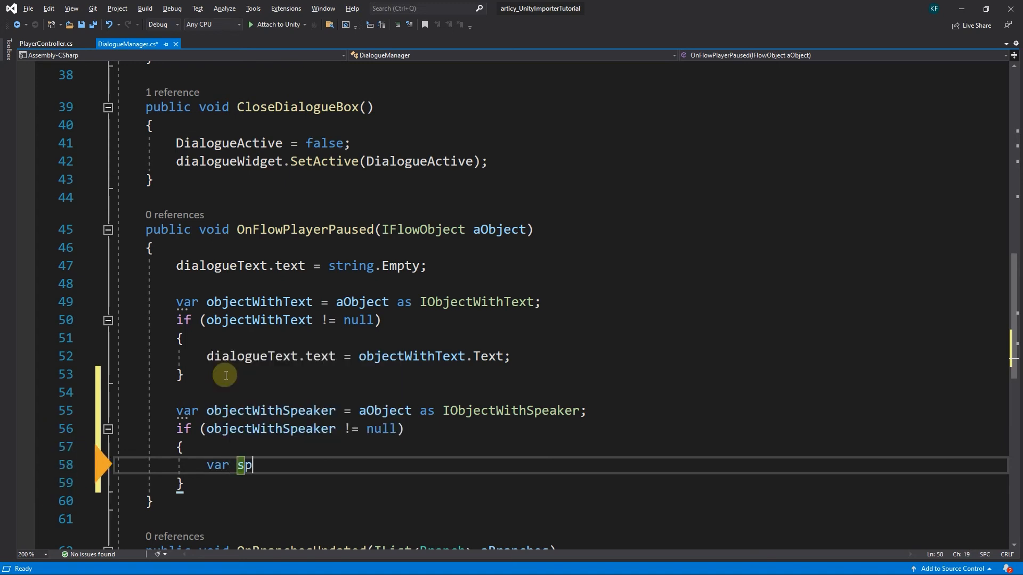
{"action": "type", "text": "peakerEntity"}
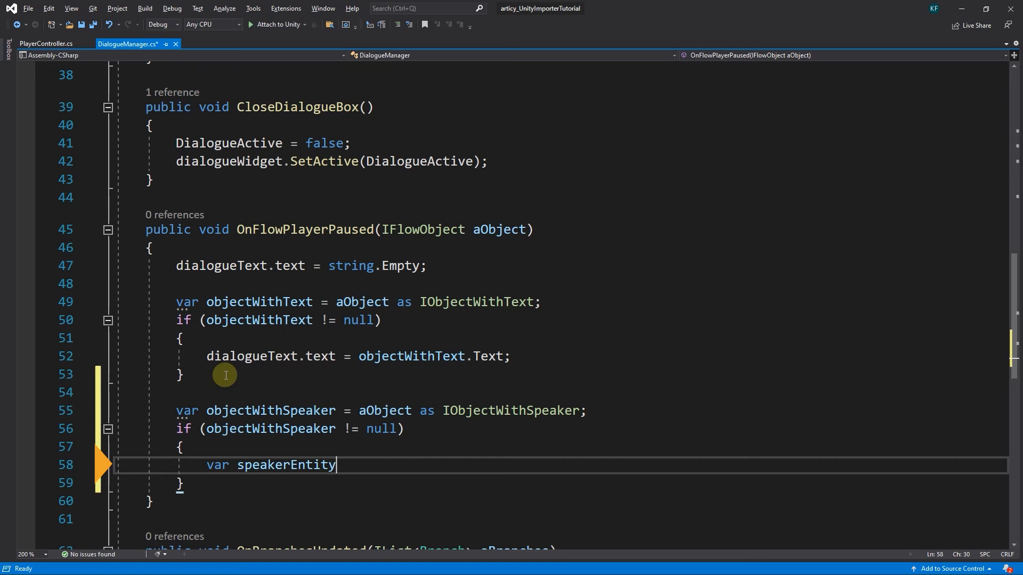
{"action": "type", "text": "="}
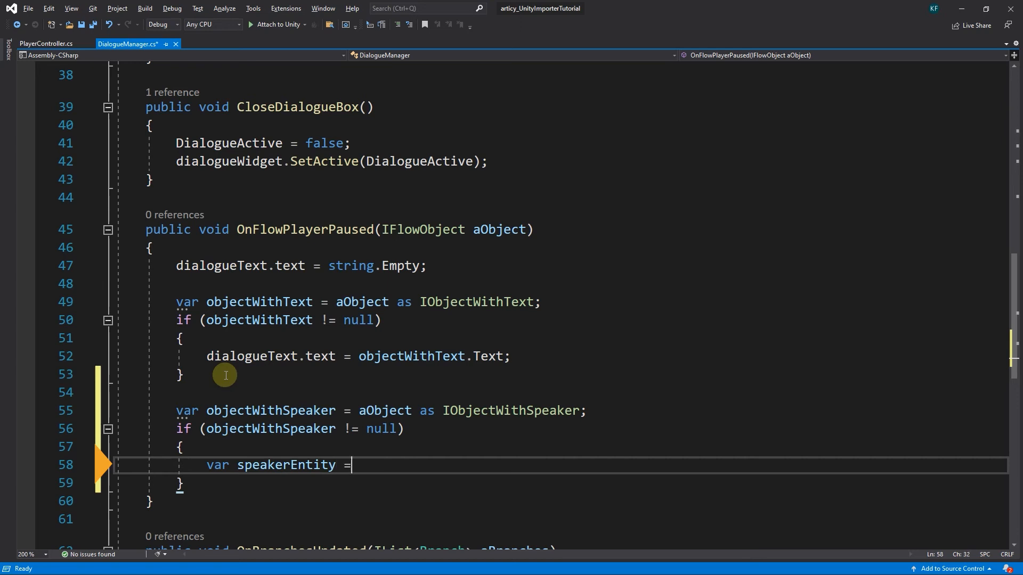
{"action": "type", "text": "\" \""}
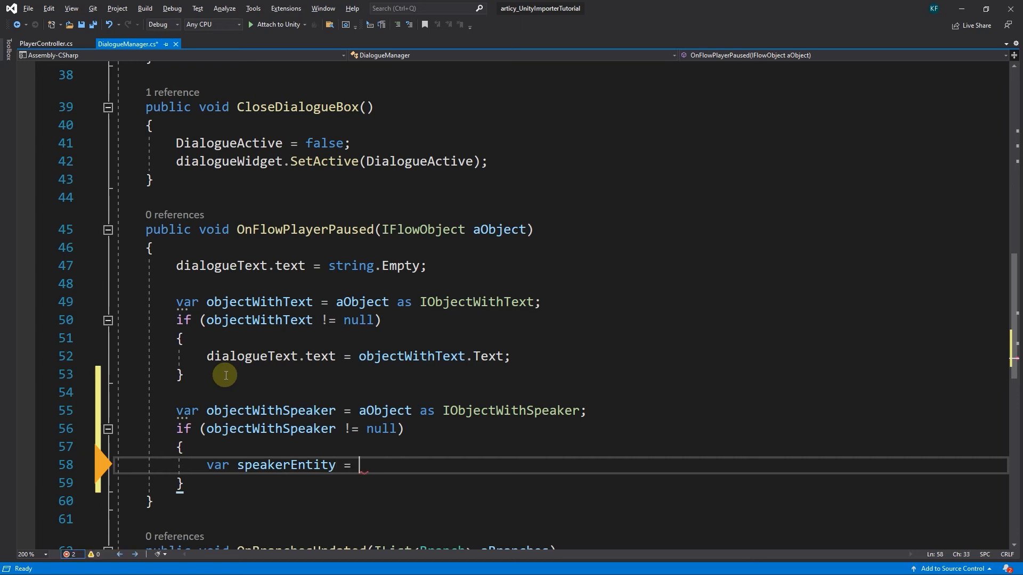
{"action": "type", "text": "objectWithSpeaker."}
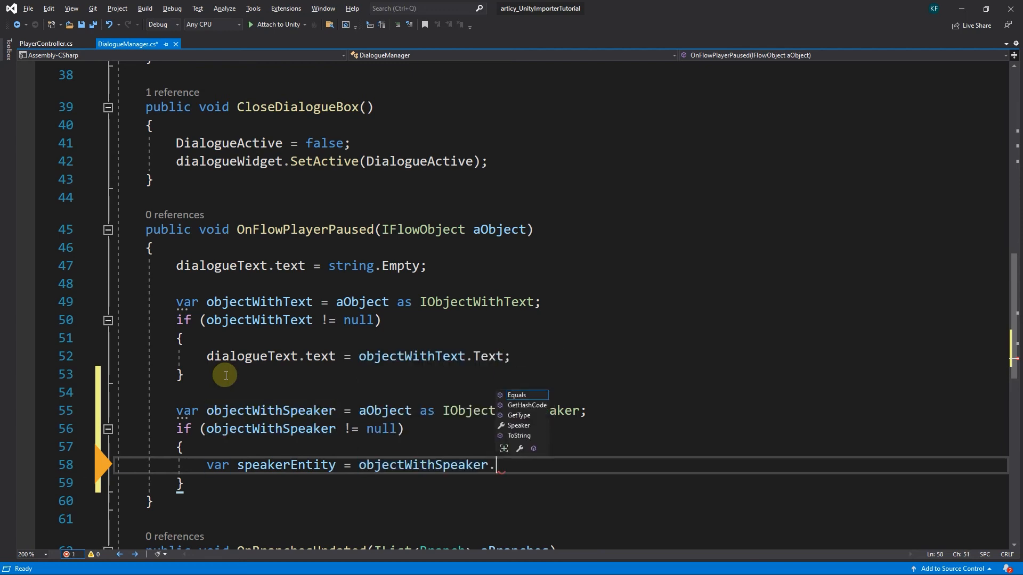
{"action": "type", "text": "Speaker as"}
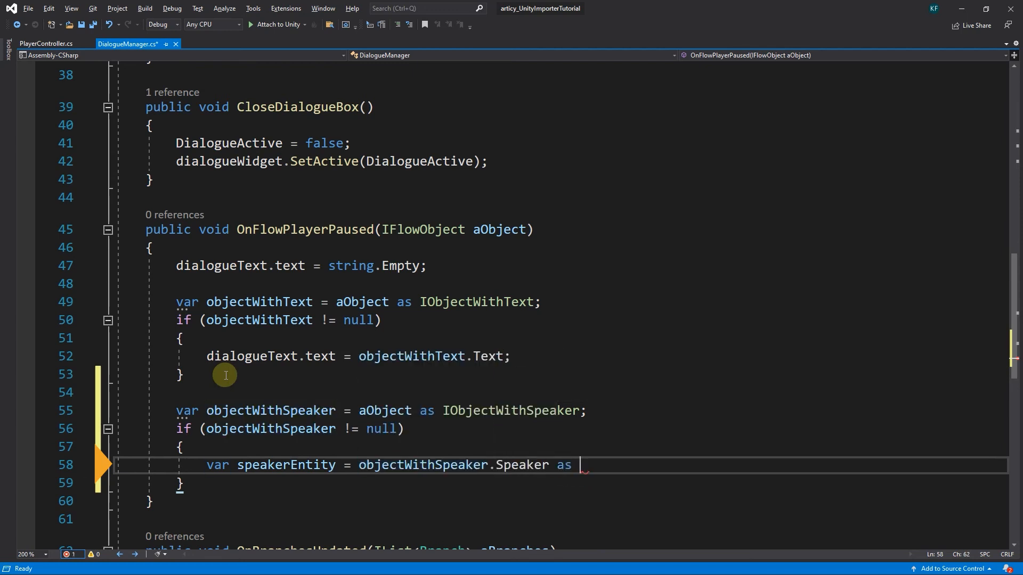
{"action": "type", "text": "Entity"}
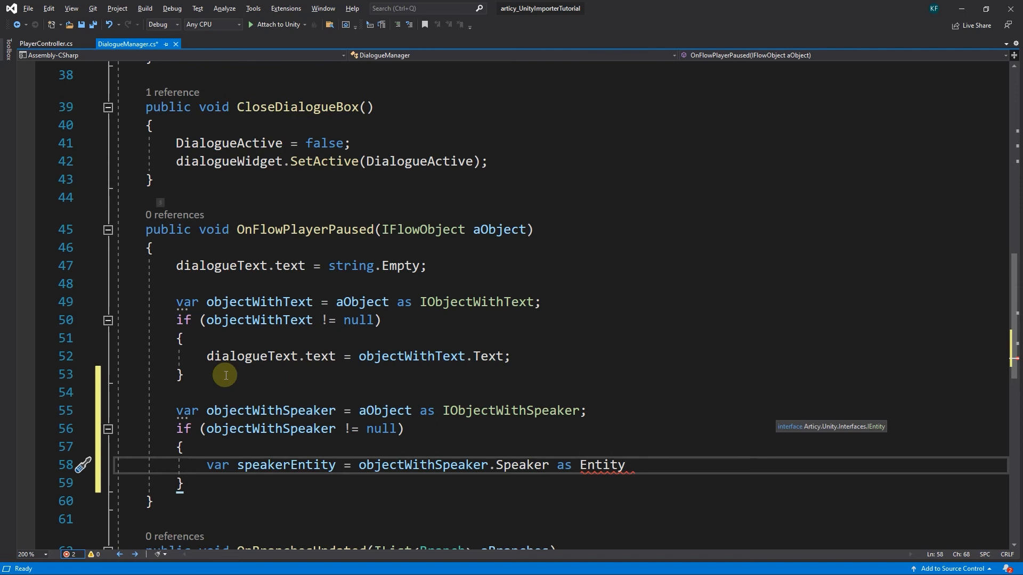
{"action": "left_click", "coordinate": [83, 465]}
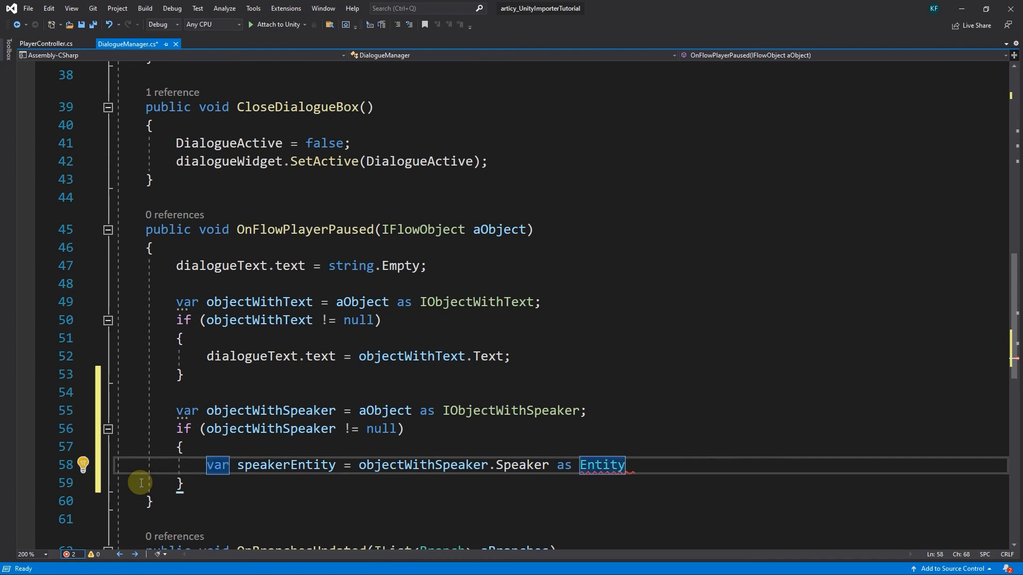
{"action": "type", "text": ";"}
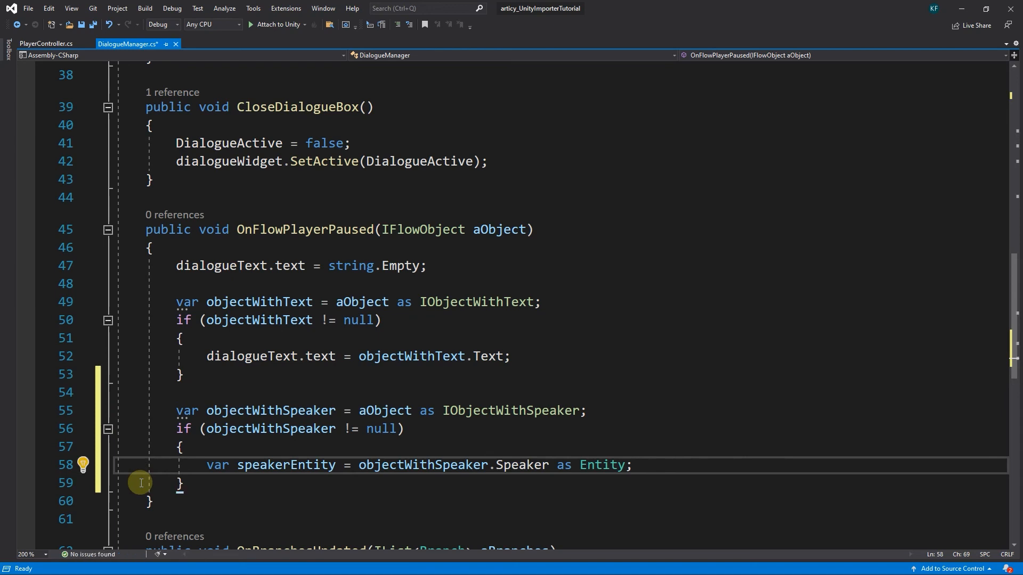
Add if (speakerEntity != null) that sets dialogueSpeaker.text = speakerEntity.DisplayName
{"action": "type", "text": "if"}
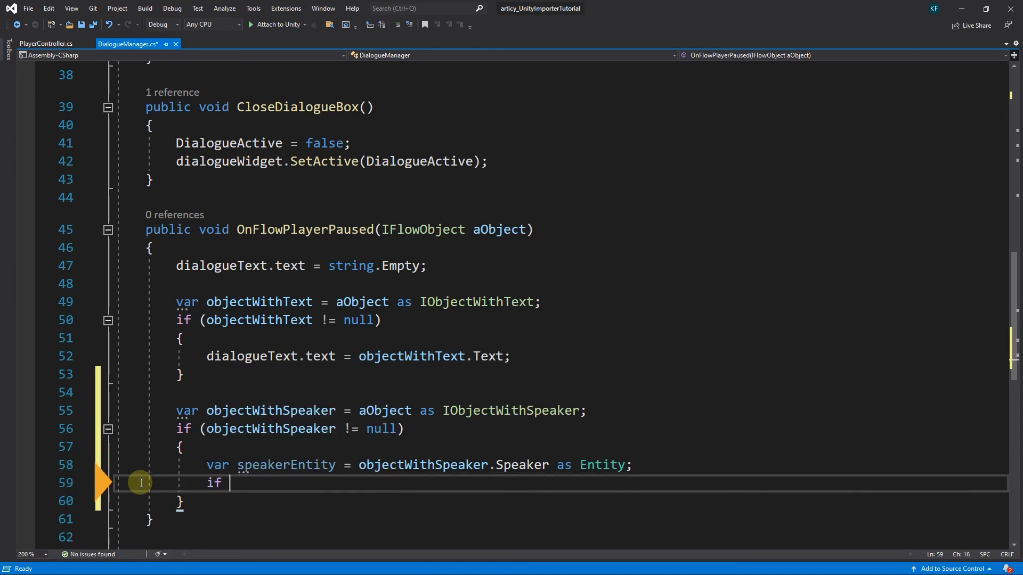
{"action": "type", "text": "(sp"}
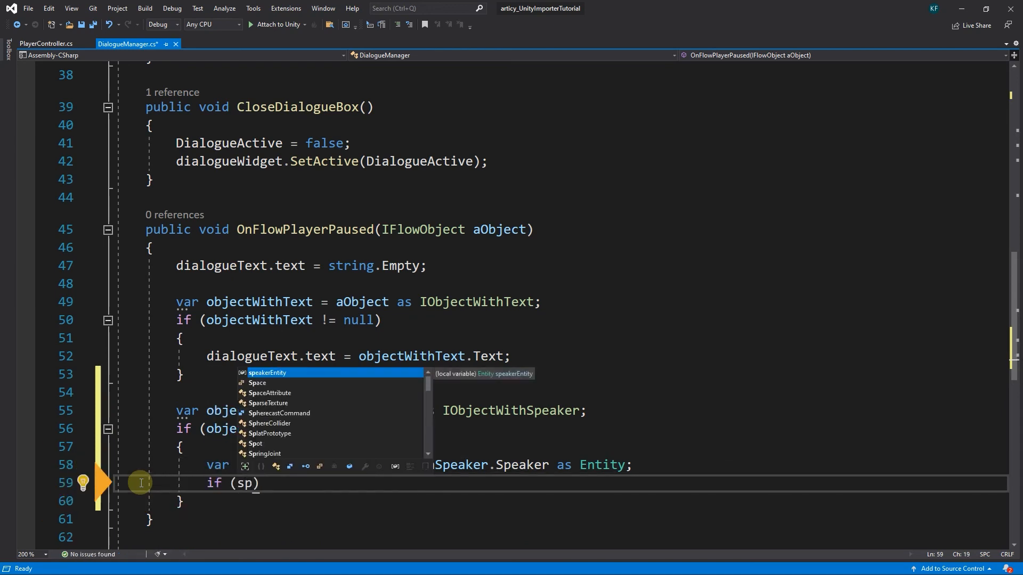
{"action": "type", "text": "speakerEntity != null"}
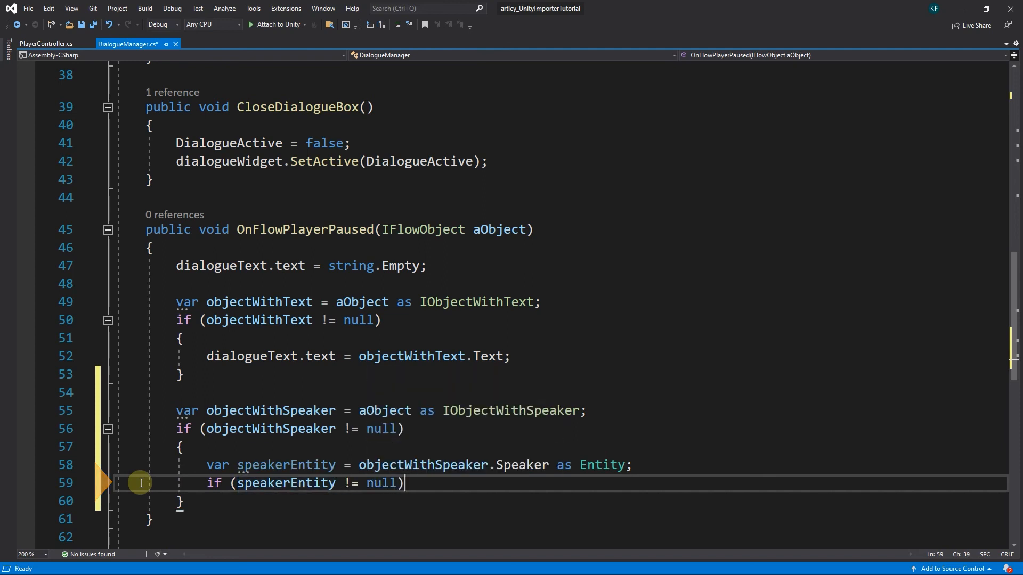
{"action": "key", "text": "Enter"}
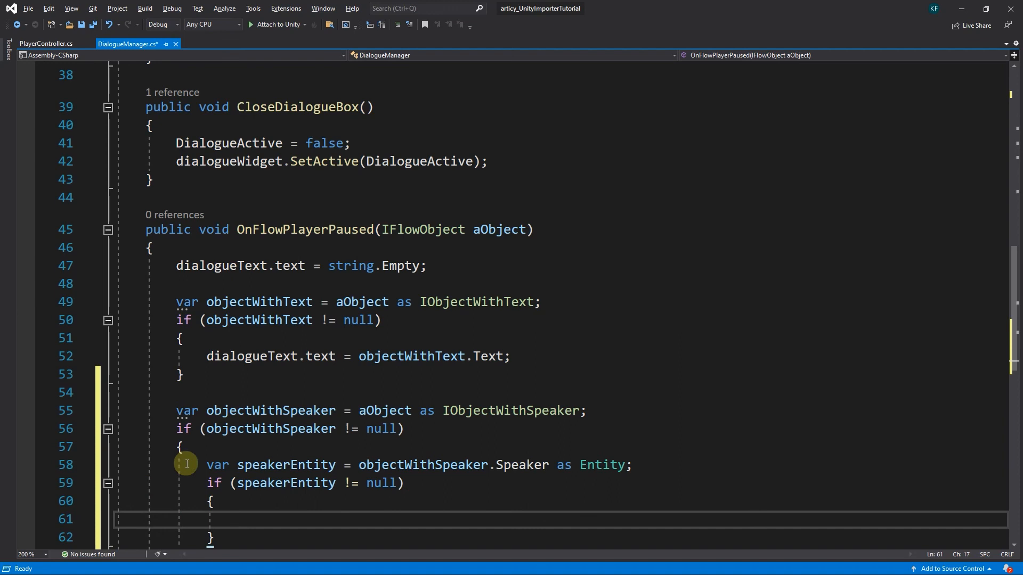
{"action": "type", "text": "dialogueSpeaker."}
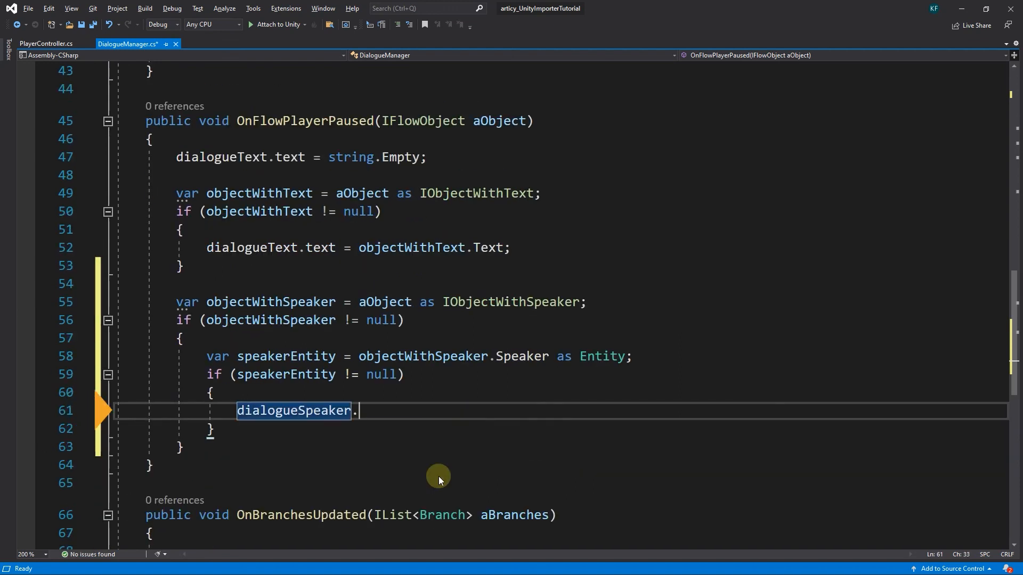
{"action": "type", "text": ".text ="}
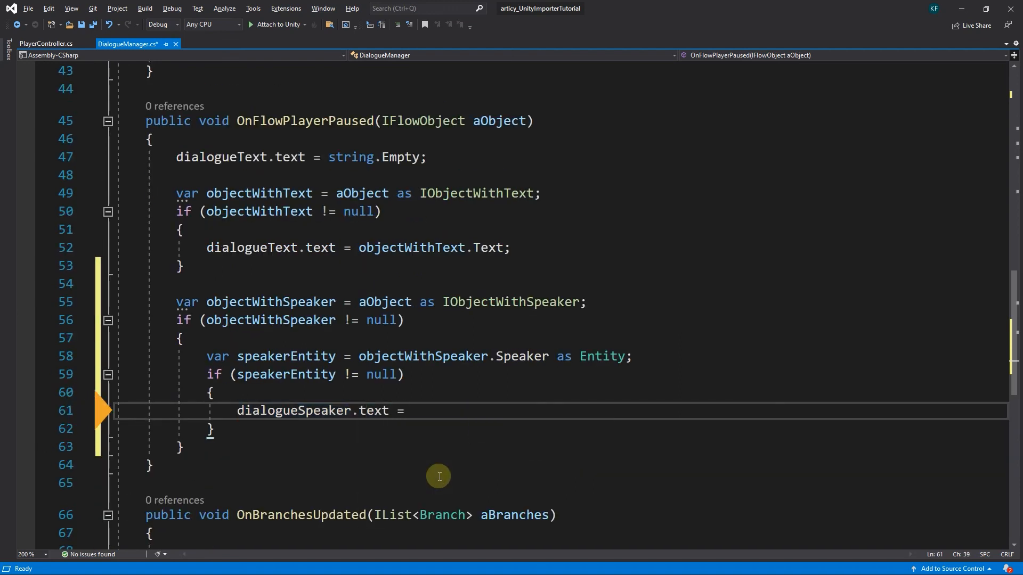
{"action": "type", "text": "speakerEntity"}
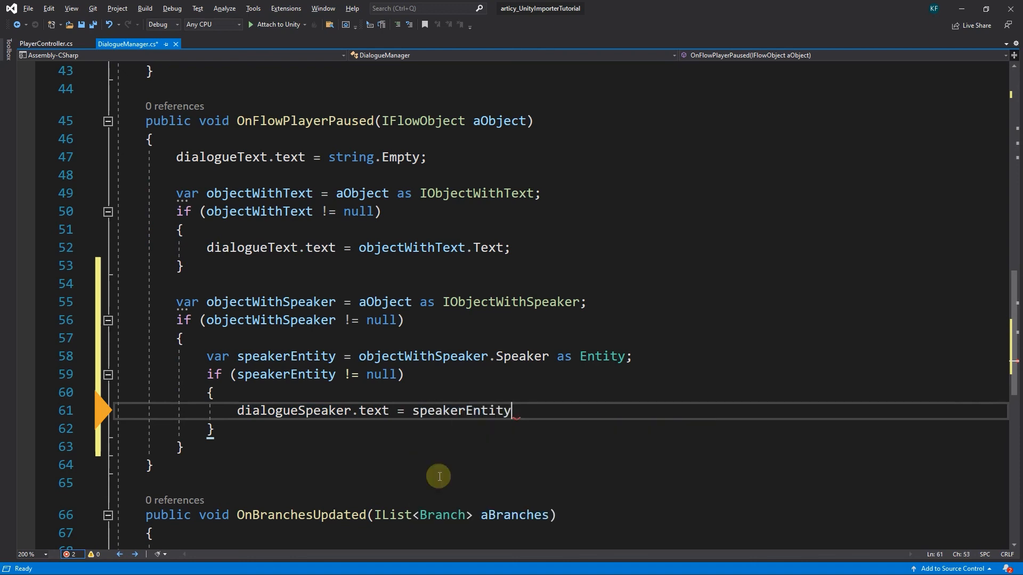
{"action": "type", "text": ".DisplayName;"}
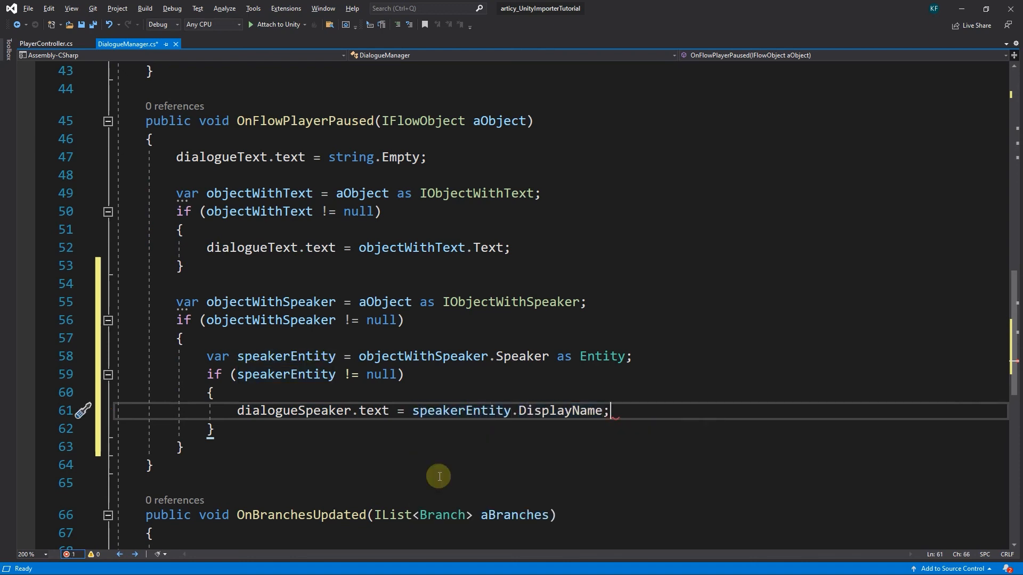
{"action": "scroll", "scroll_direction": "up", "scroll_amount": 3}
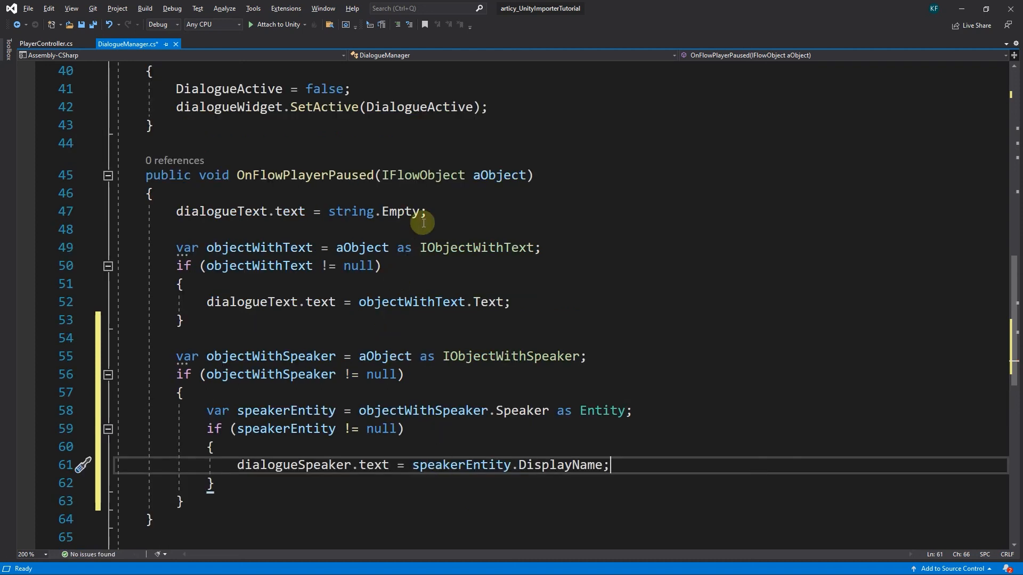
Add a line clearing the speaker name: dialogueSpeaker.text = string.Empty
{"action": "key", "text": "Enter"}
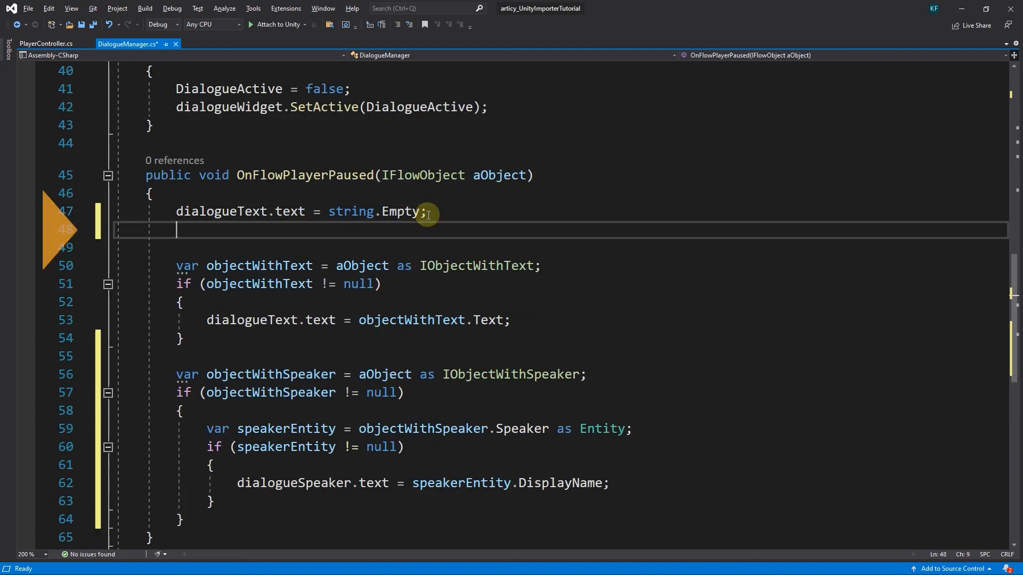
{"action": "type", "text": "dialogueSpeaker."}
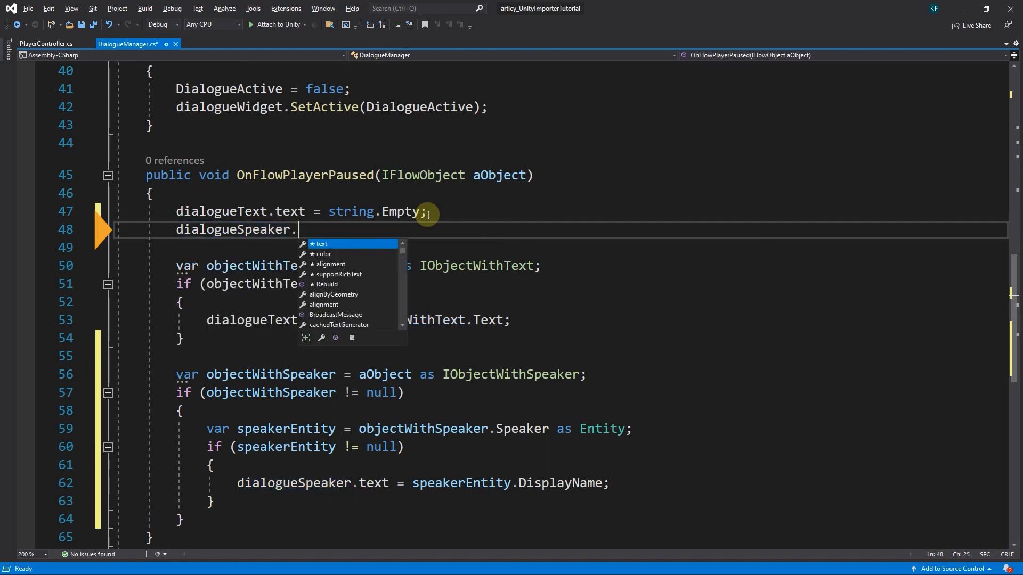
{"action": "type", "text": "text"}
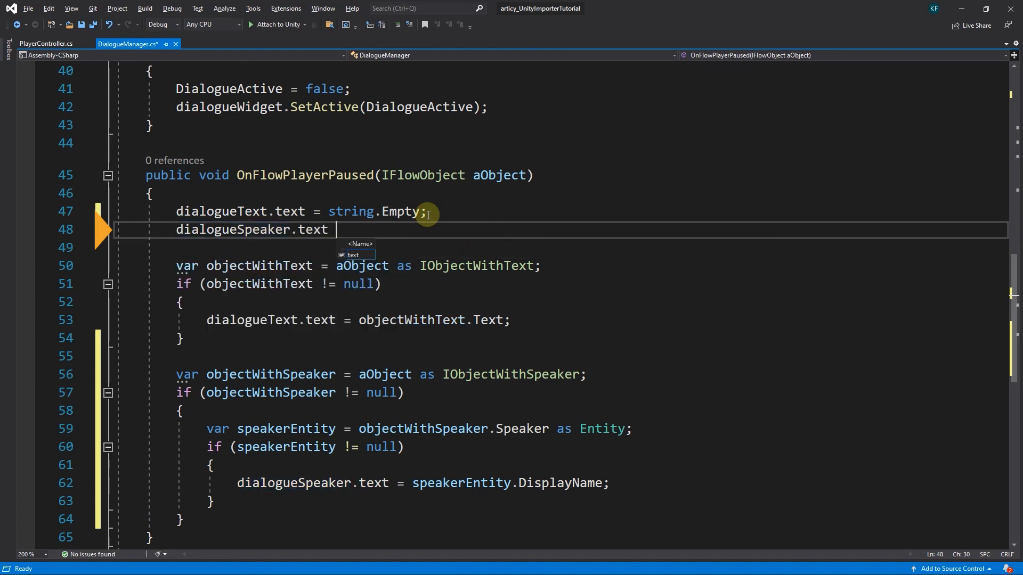
{"action": "type", "text": "= s"}
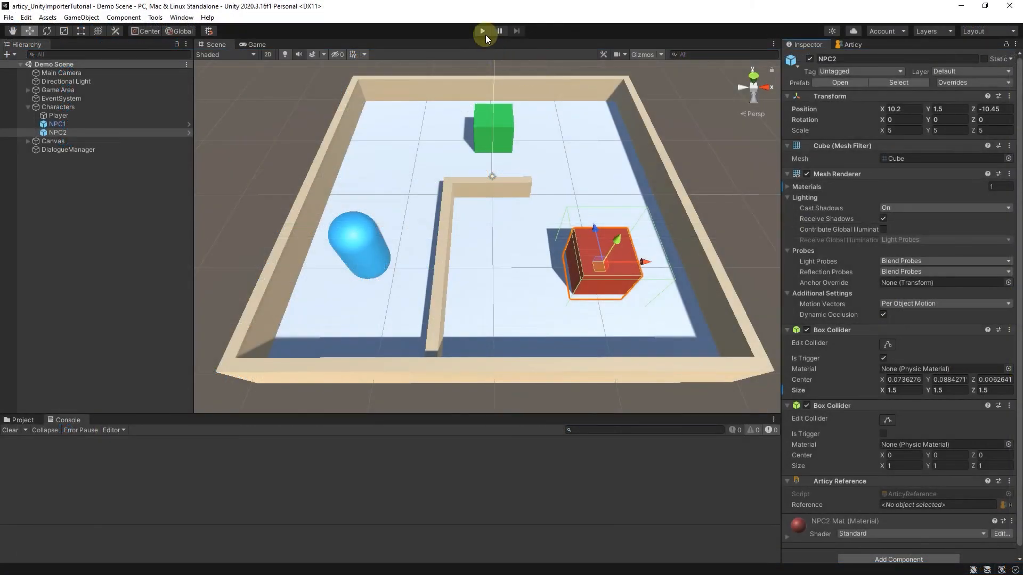
Enter play mode in Unity to test the dialogue in the Demo Scene
{"action": "left_click", "coordinate": [483, 30]}
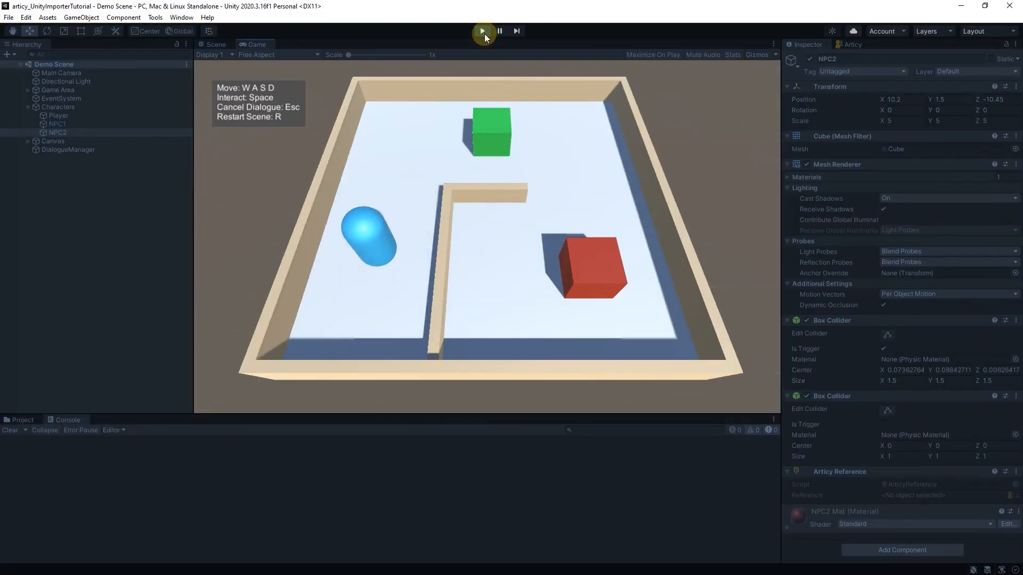